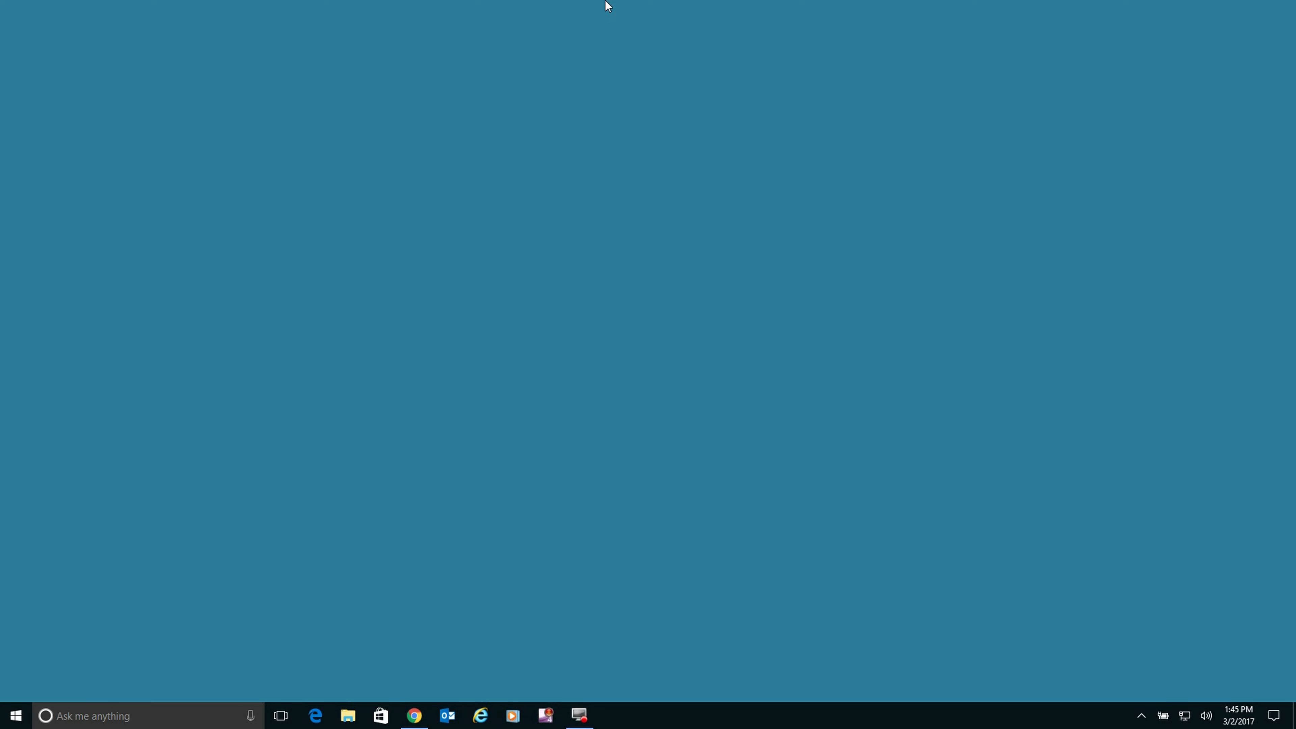
pyautogui.moveTo(572, 565)
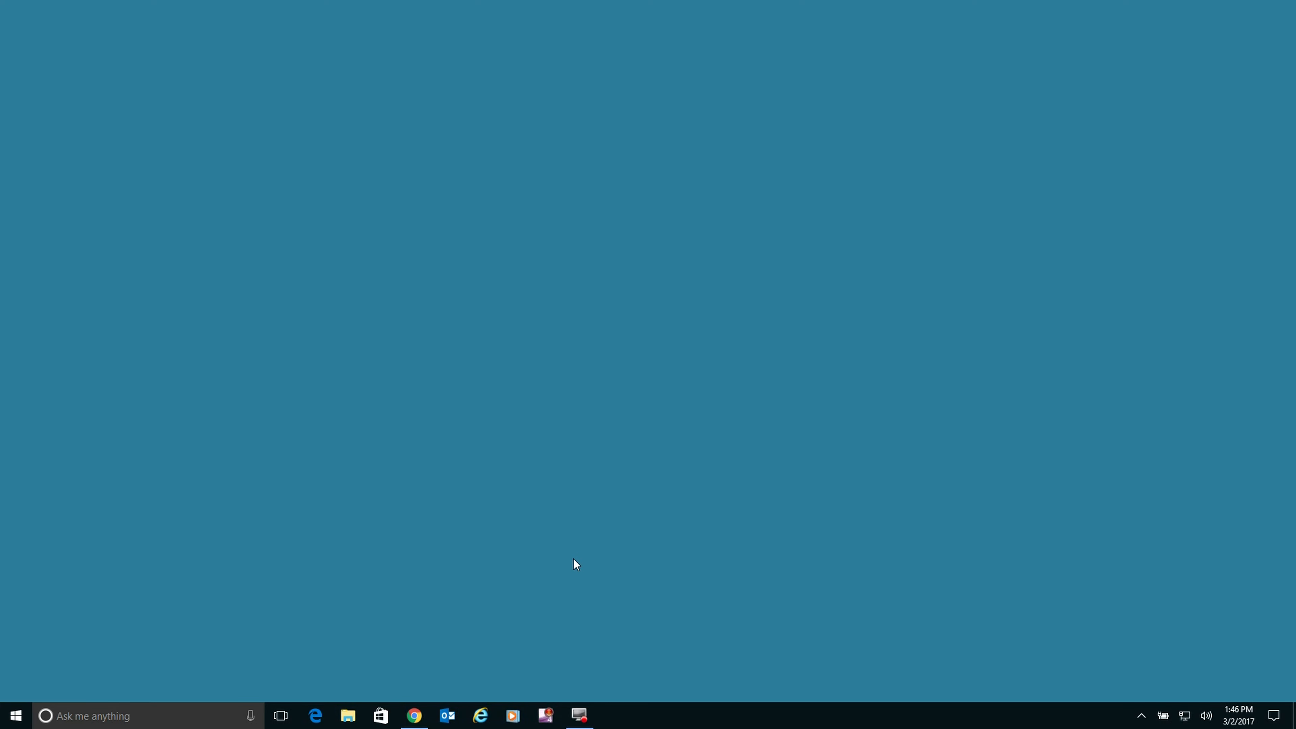
# Reach the EVOX System Requirements guide under Support's Install EVOX guides on cheapdialers.com
pyautogui.click(415, 716)
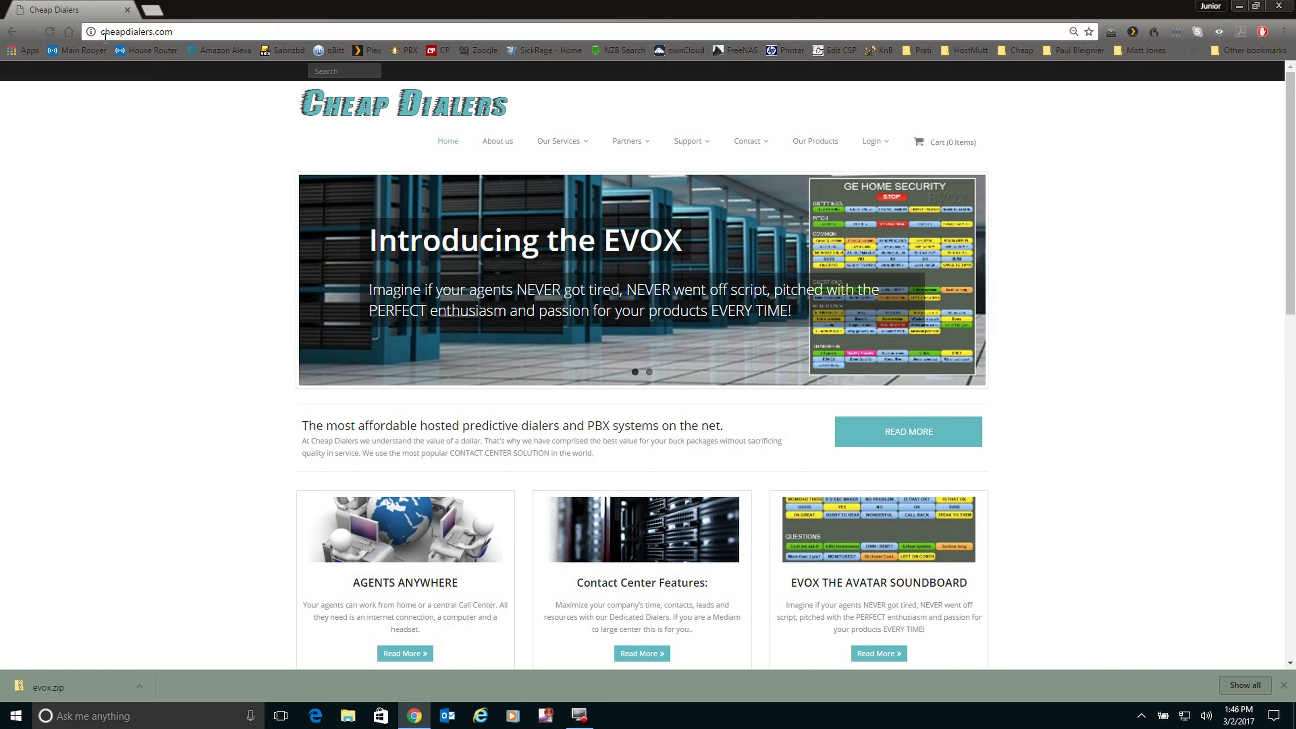
pyautogui.click(127, 31)
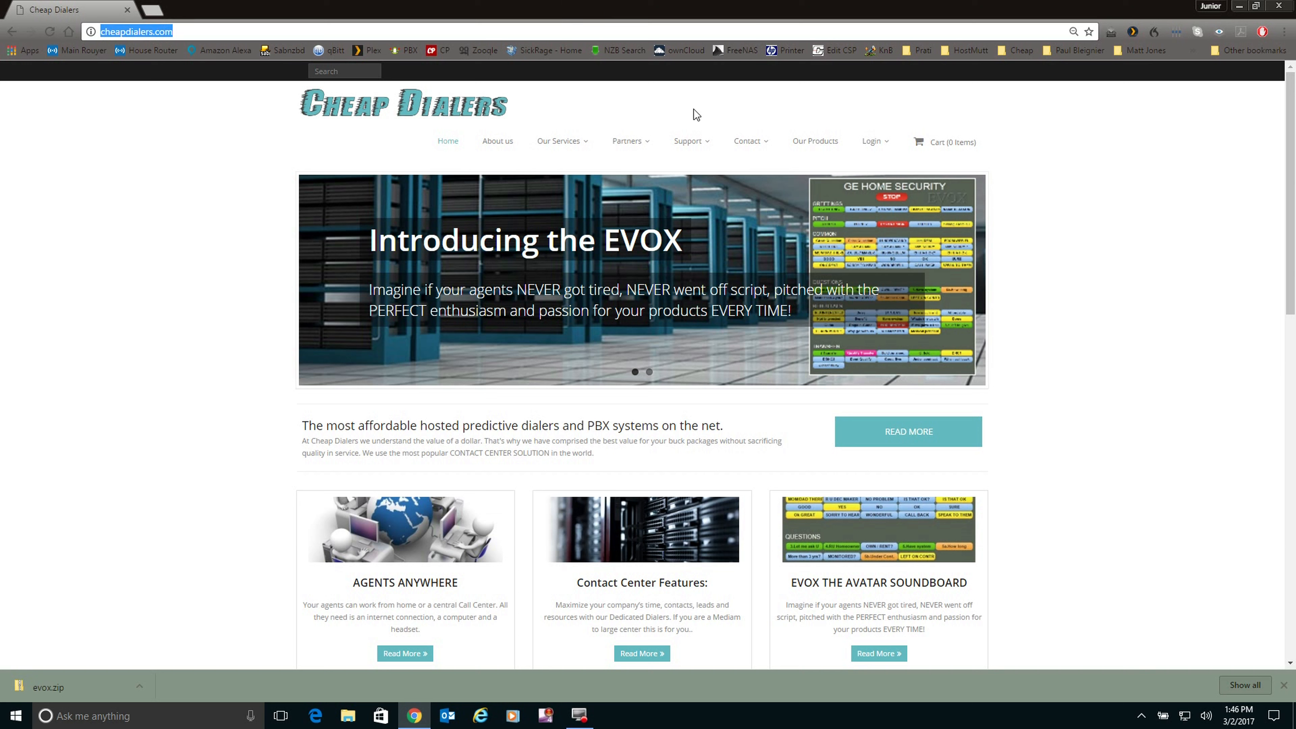
pyautogui.click(688, 140)
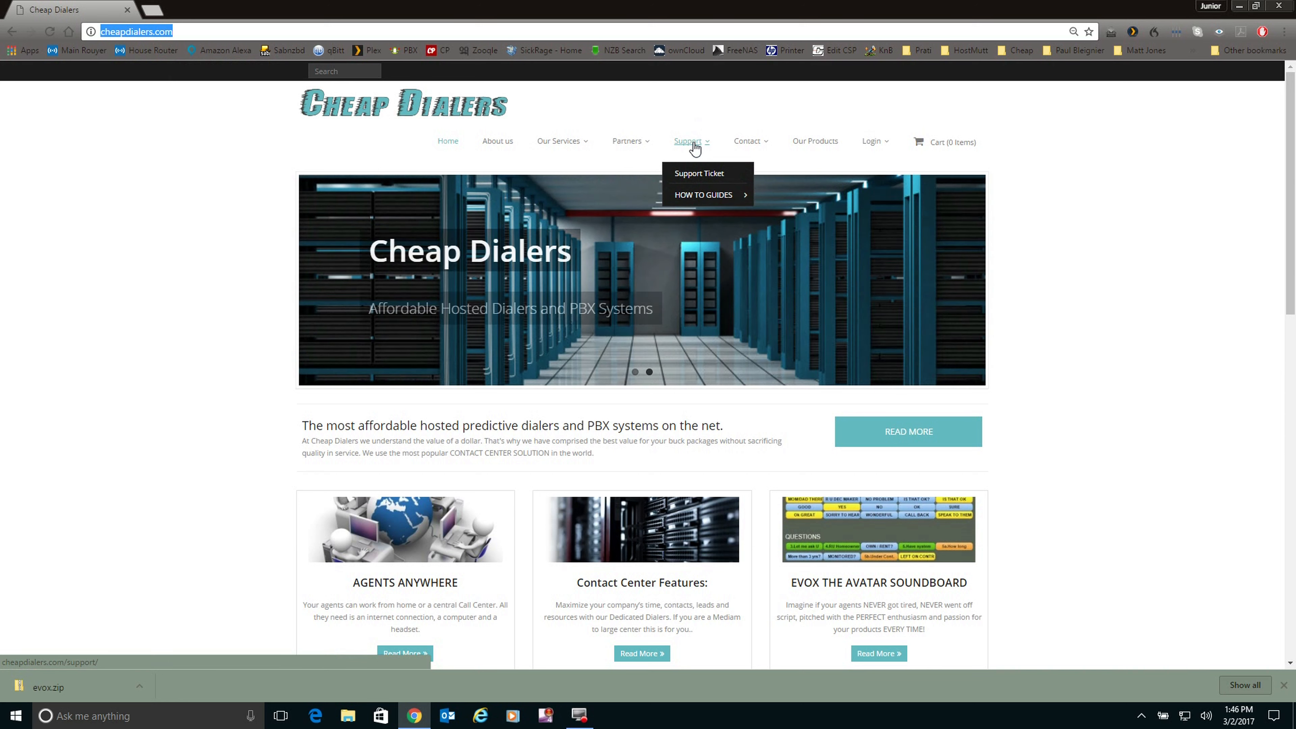
pyautogui.moveTo(696, 192)
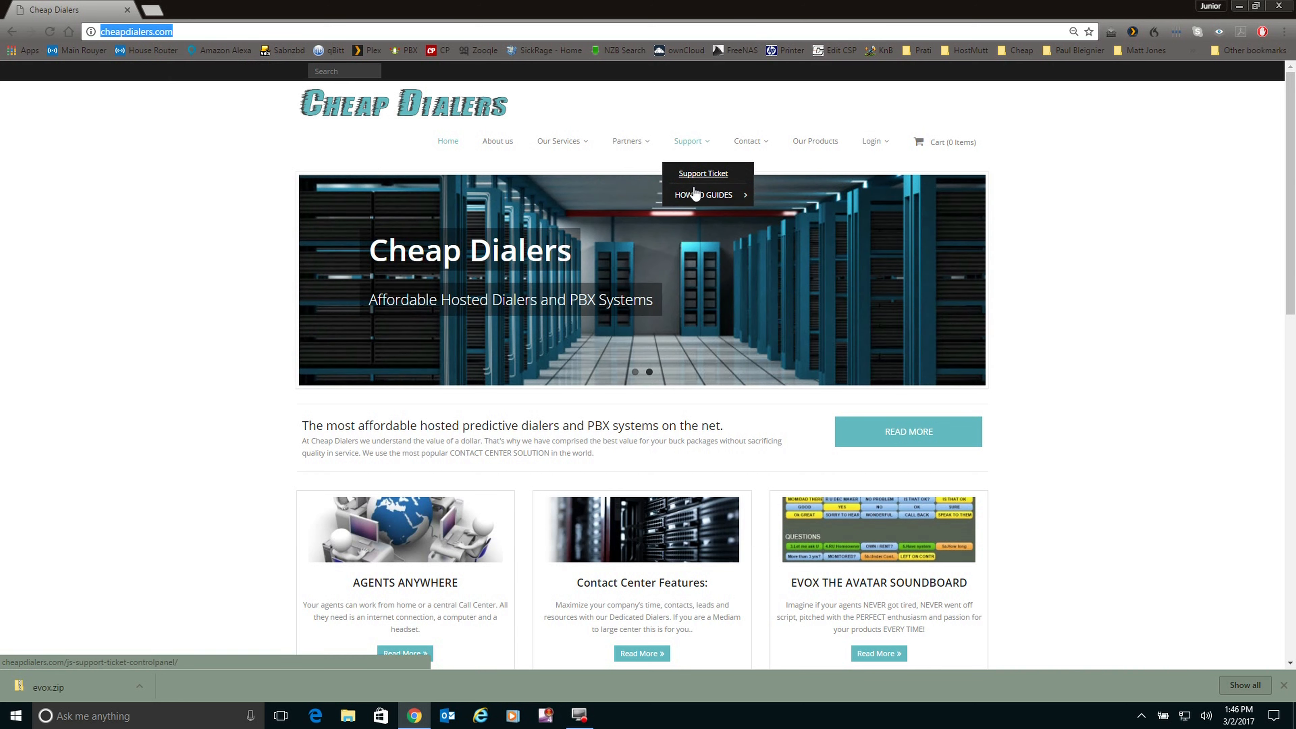
pyautogui.moveTo(698, 194)
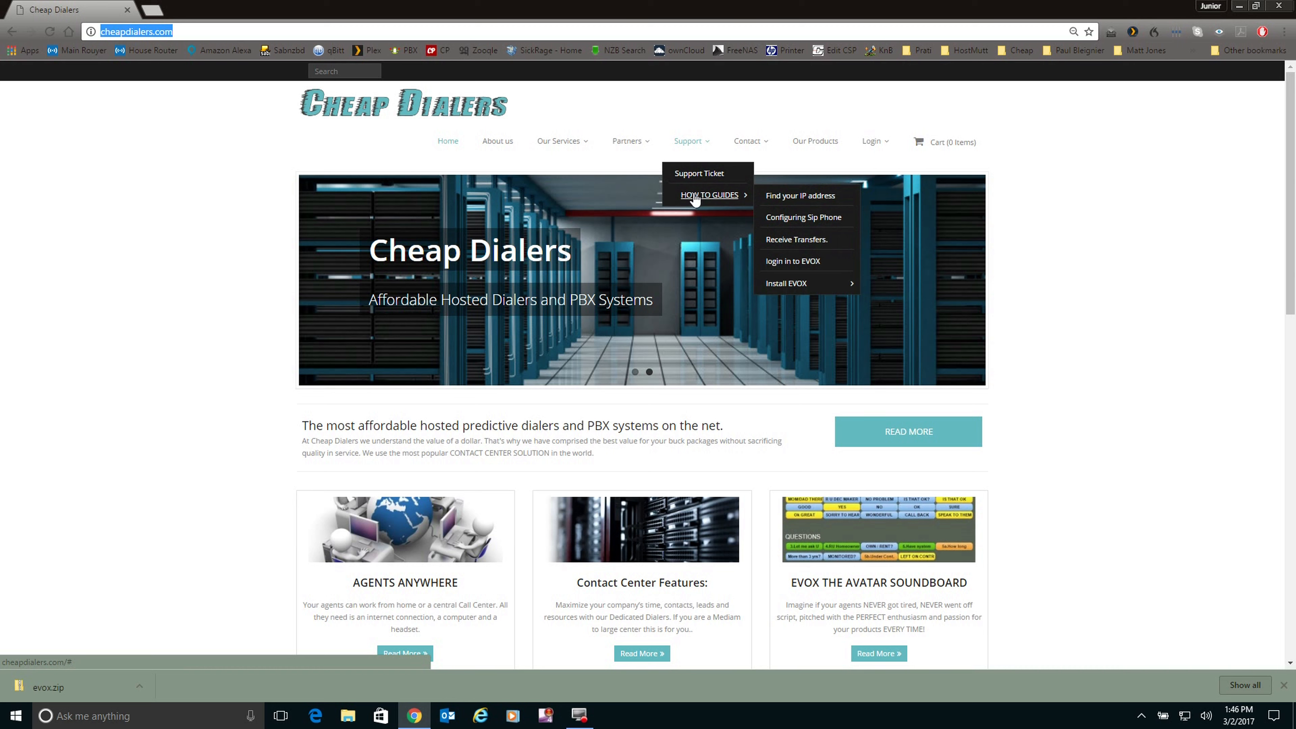
pyautogui.moveTo(795, 287)
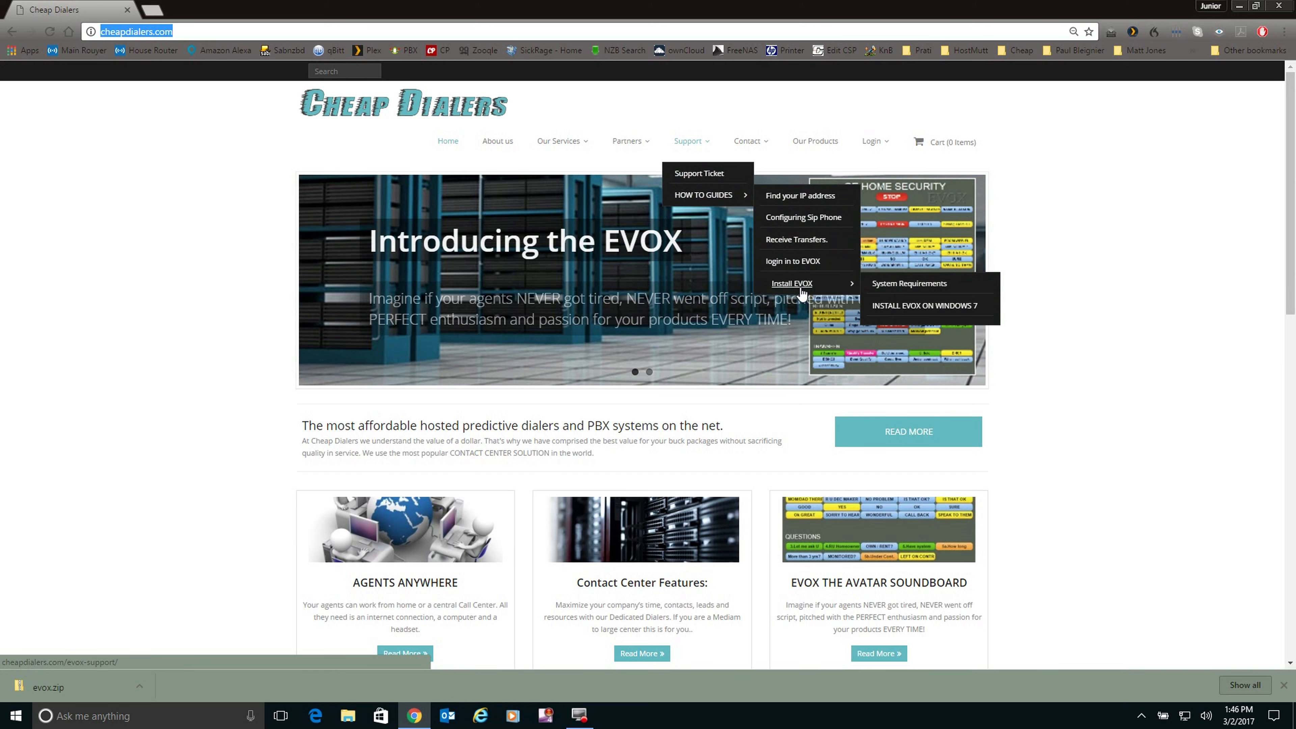
pyautogui.moveTo(800, 292)
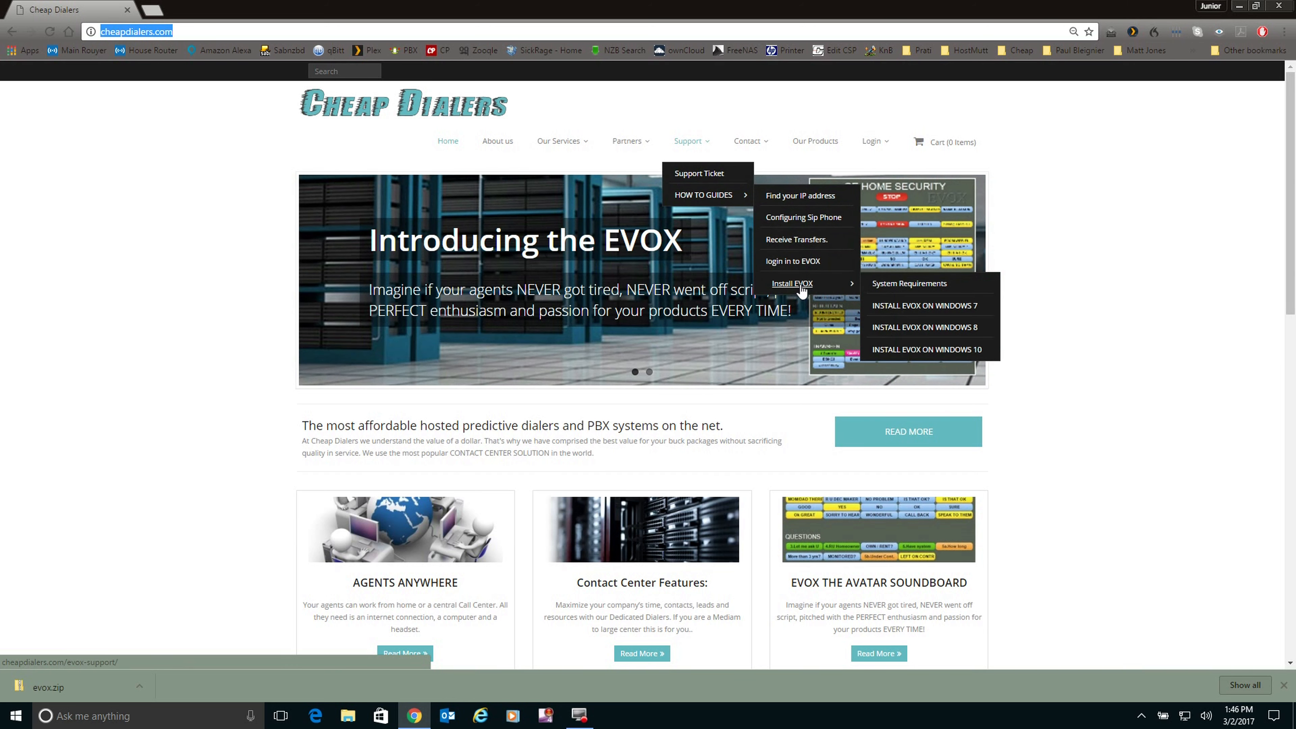
pyautogui.moveTo(916, 289)
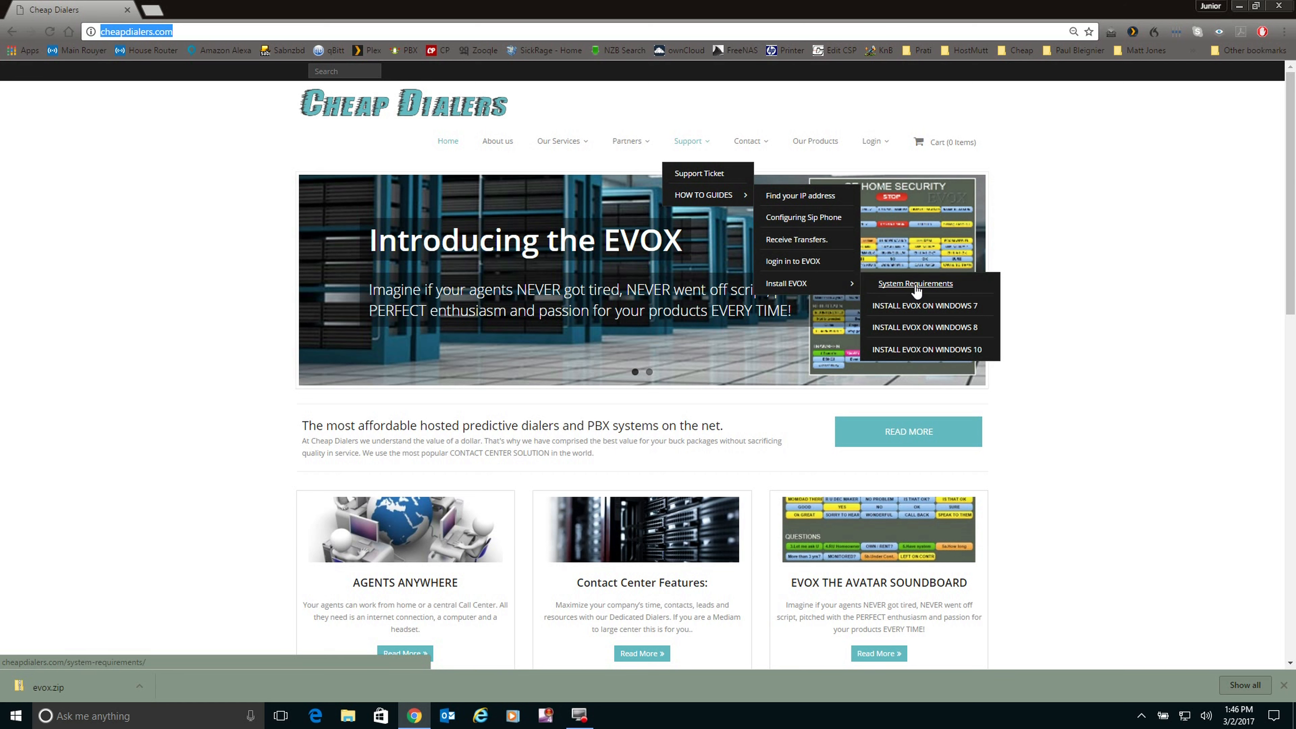
pyautogui.click(915, 283)
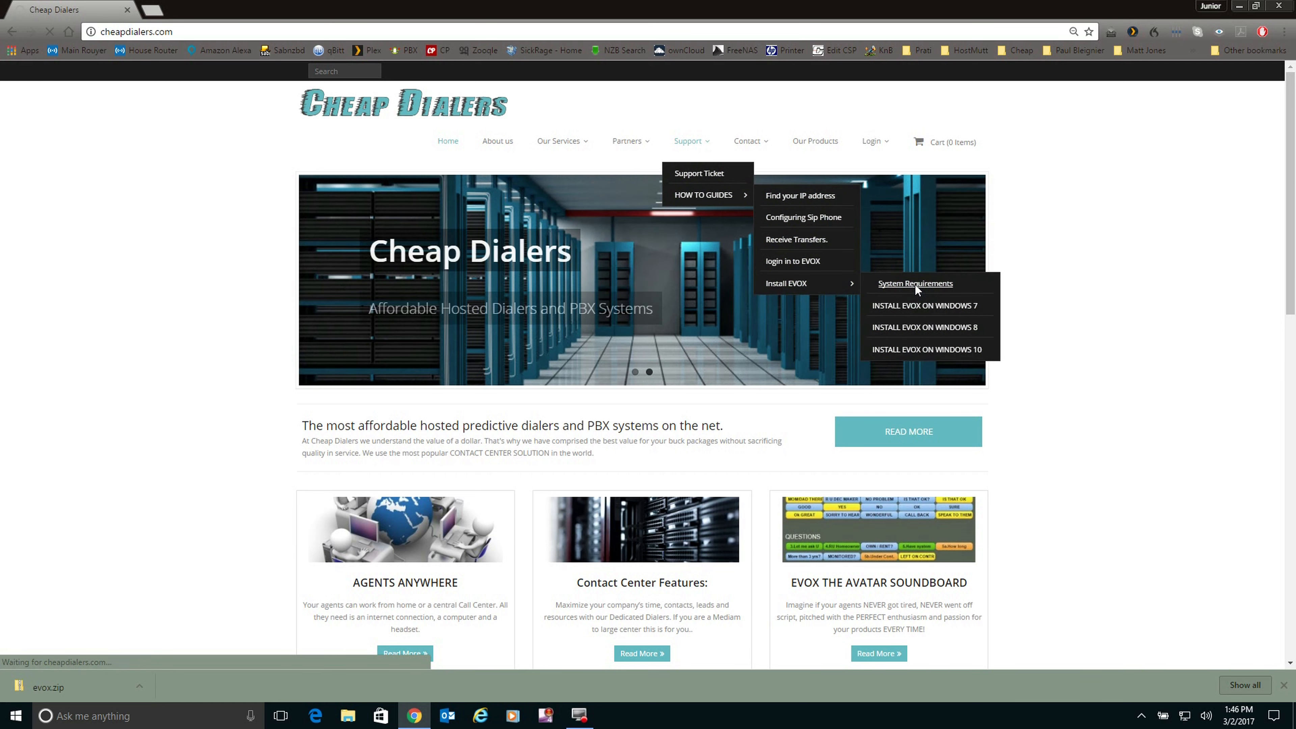
pyautogui.click(916, 284)
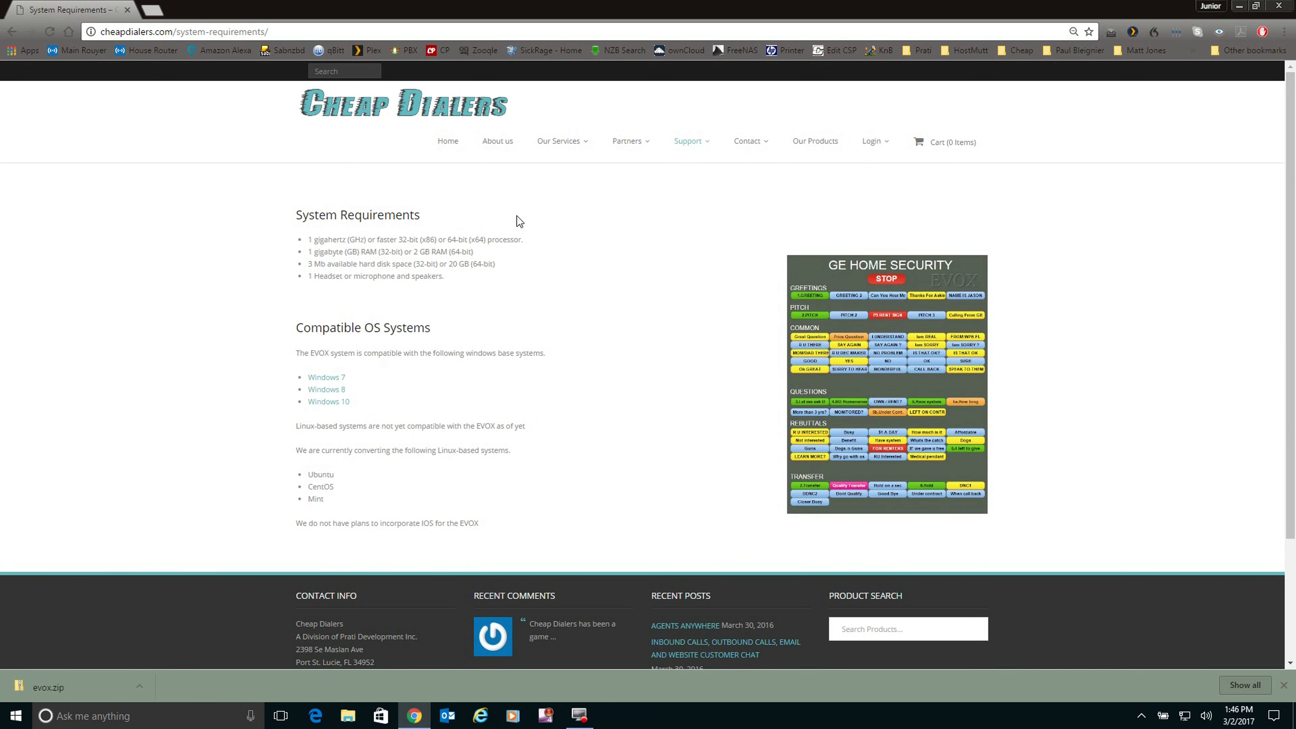
pyautogui.moveTo(581, 239)
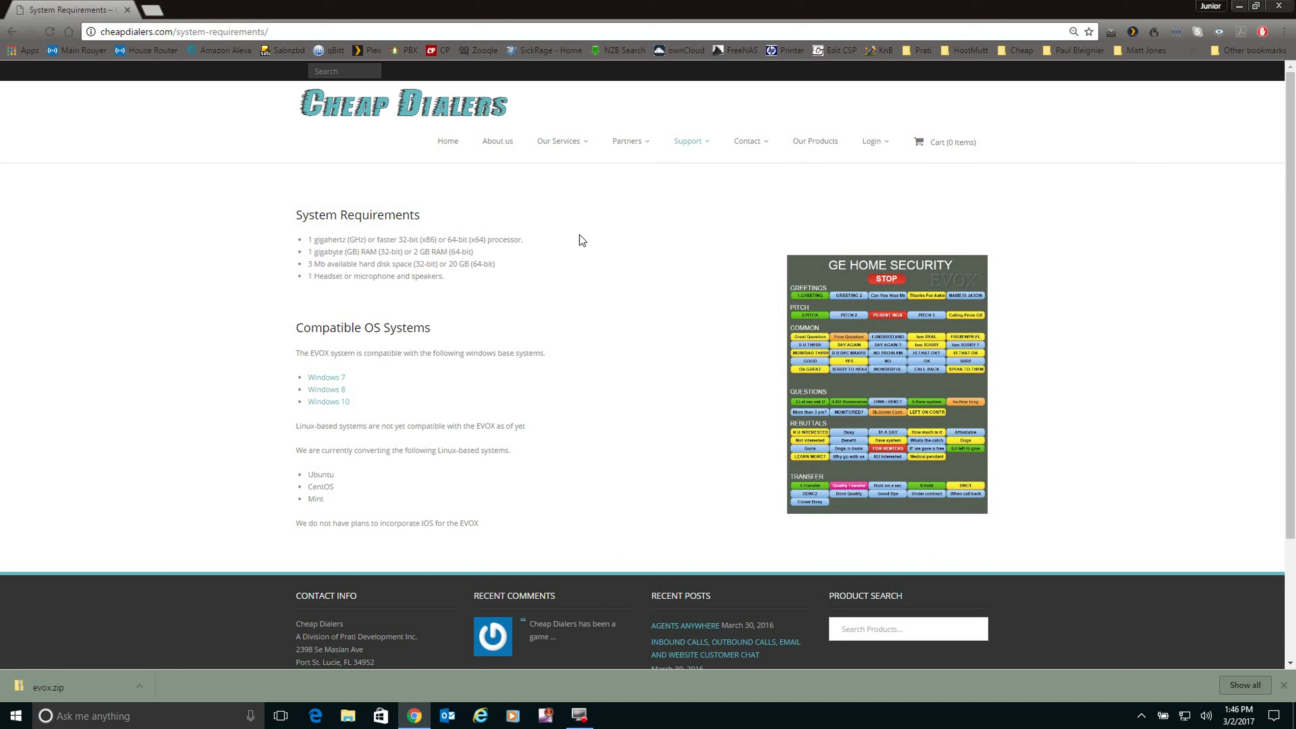
pyautogui.moveTo(490, 225)
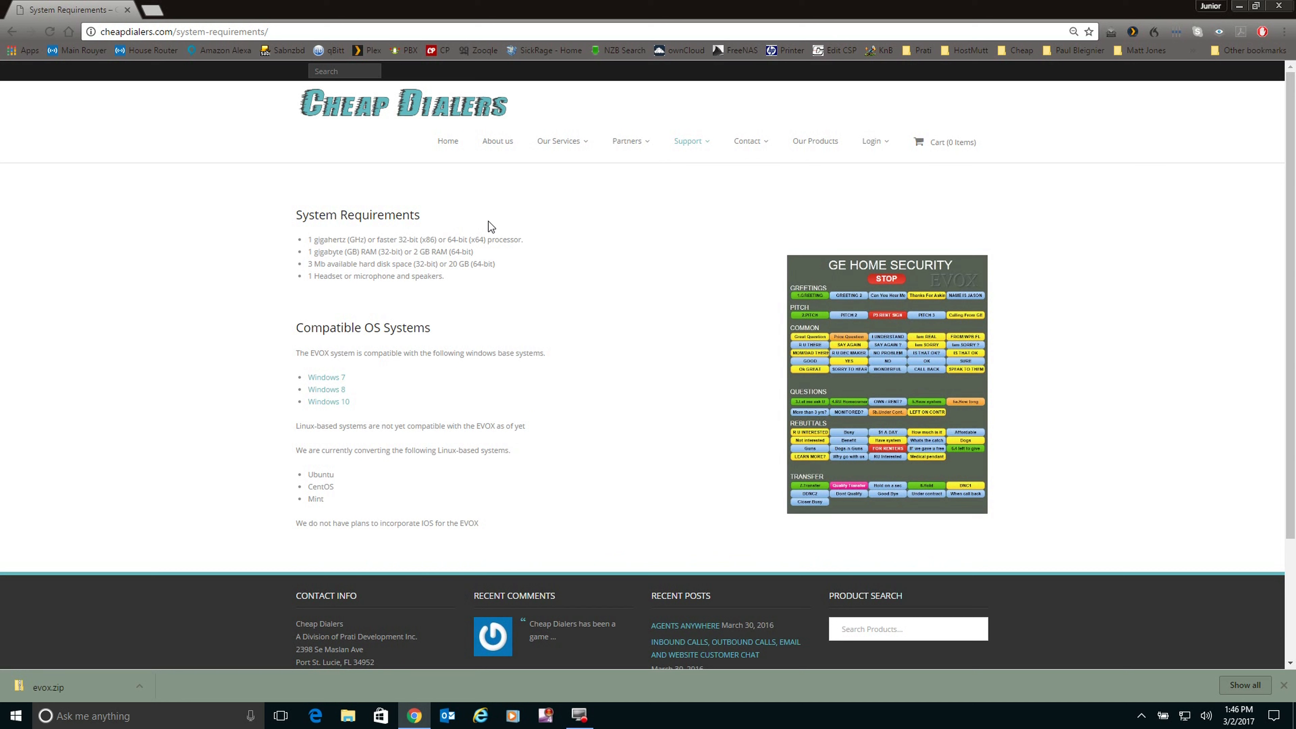
pyautogui.moveTo(439, 279)
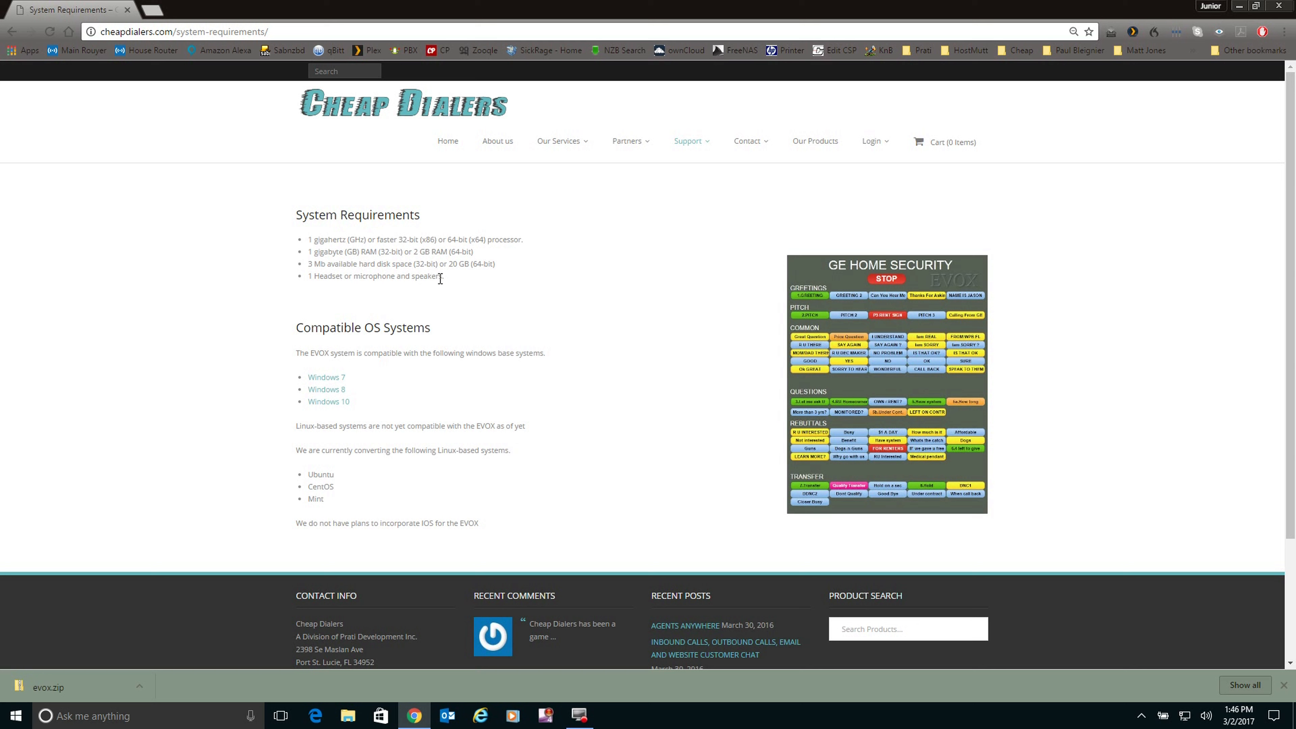
pyautogui.moveTo(447, 415)
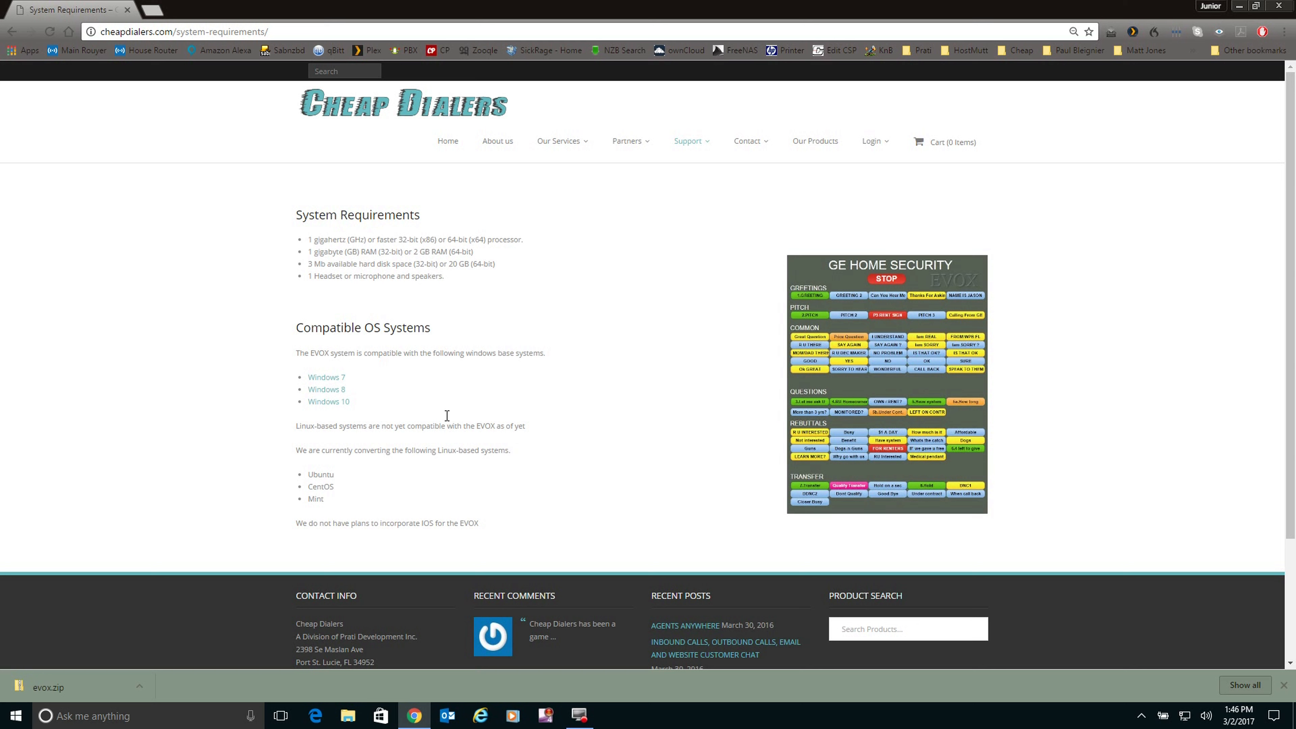
pyautogui.moveTo(178, 280)
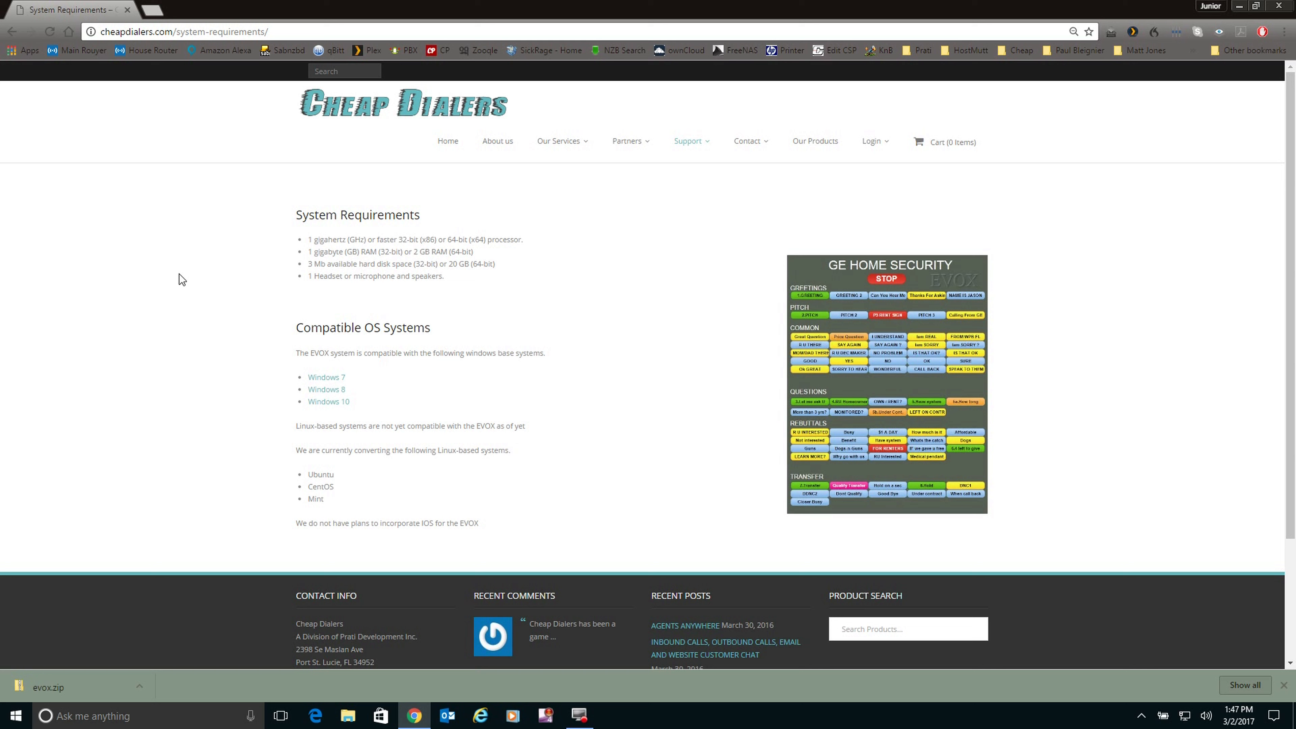
pyautogui.moveTo(295, 300)
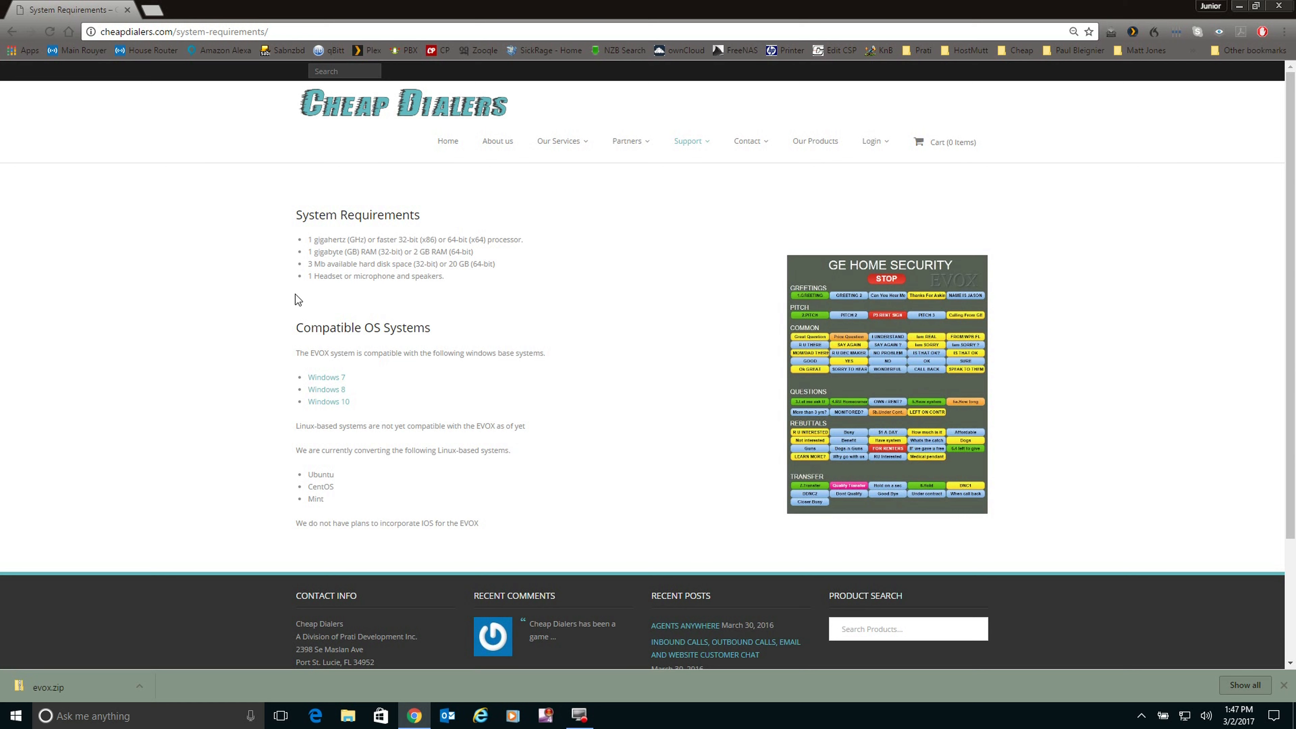
pyautogui.moveTo(354, 323)
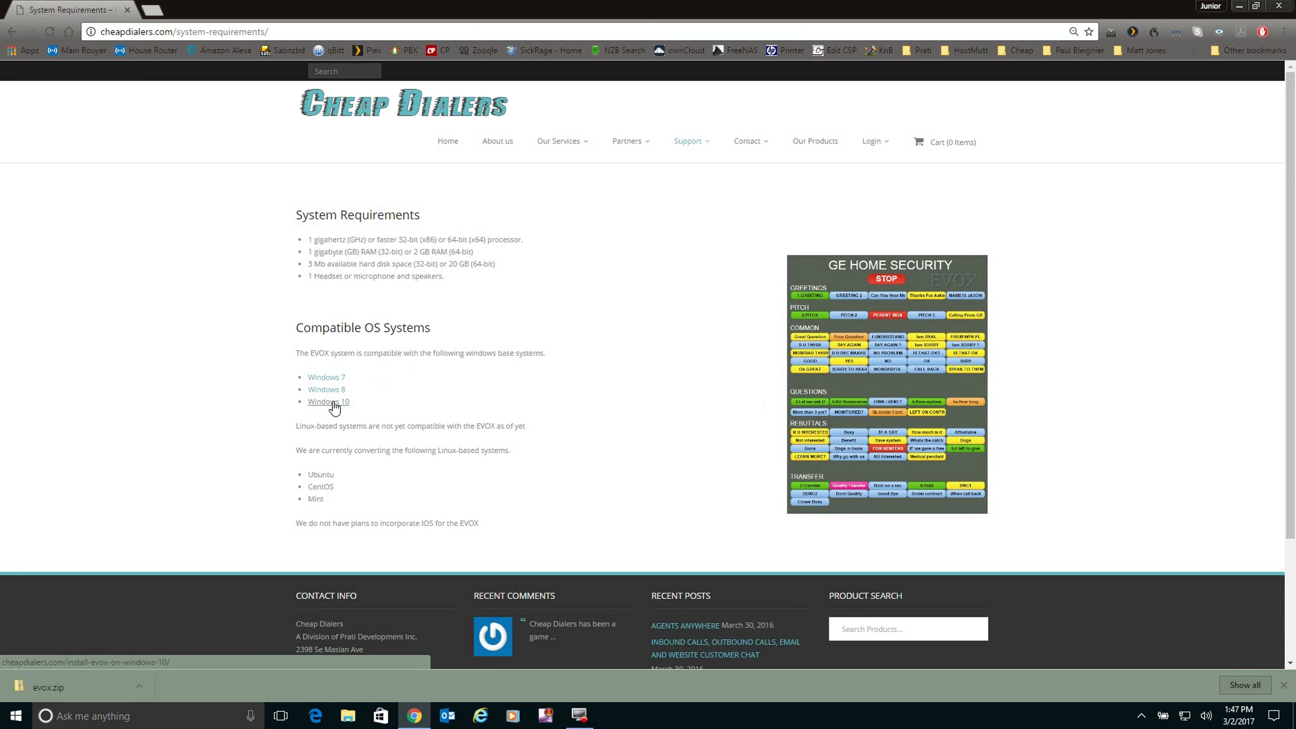
# Download evox.zip from the Windows 10 EVOX install guide and minimize the browser to the desktop
pyautogui.click(329, 402)
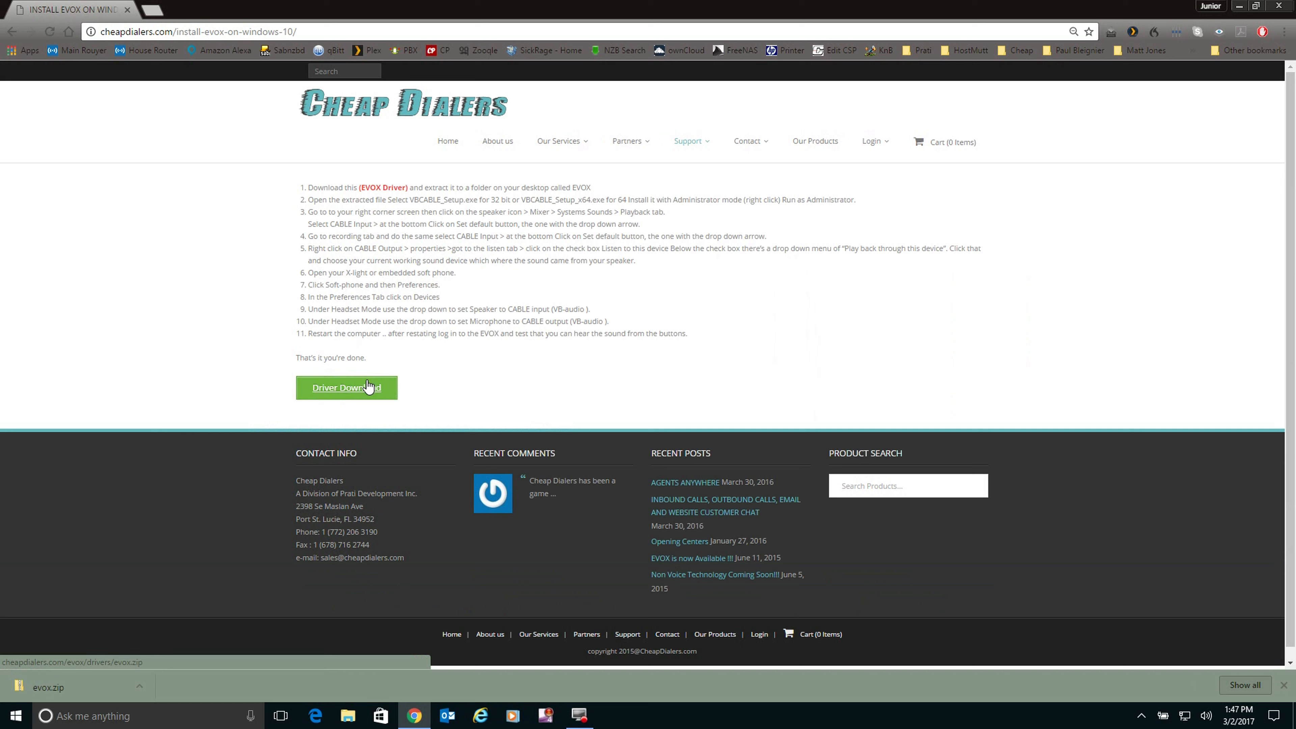
pyautogui.click(347, 387)
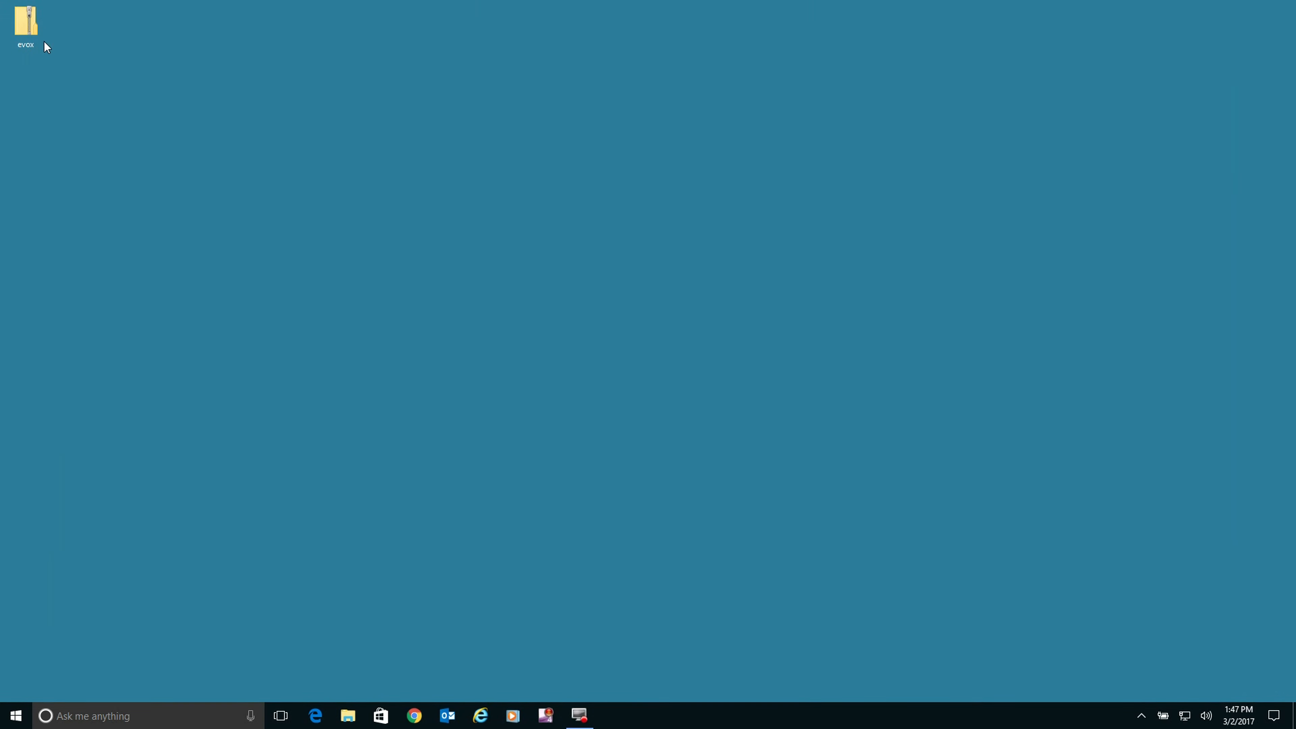
# Extract evox.zip into a Desktop\evox folder and close the archive window
pyautogui.doubleClick(27, 23)
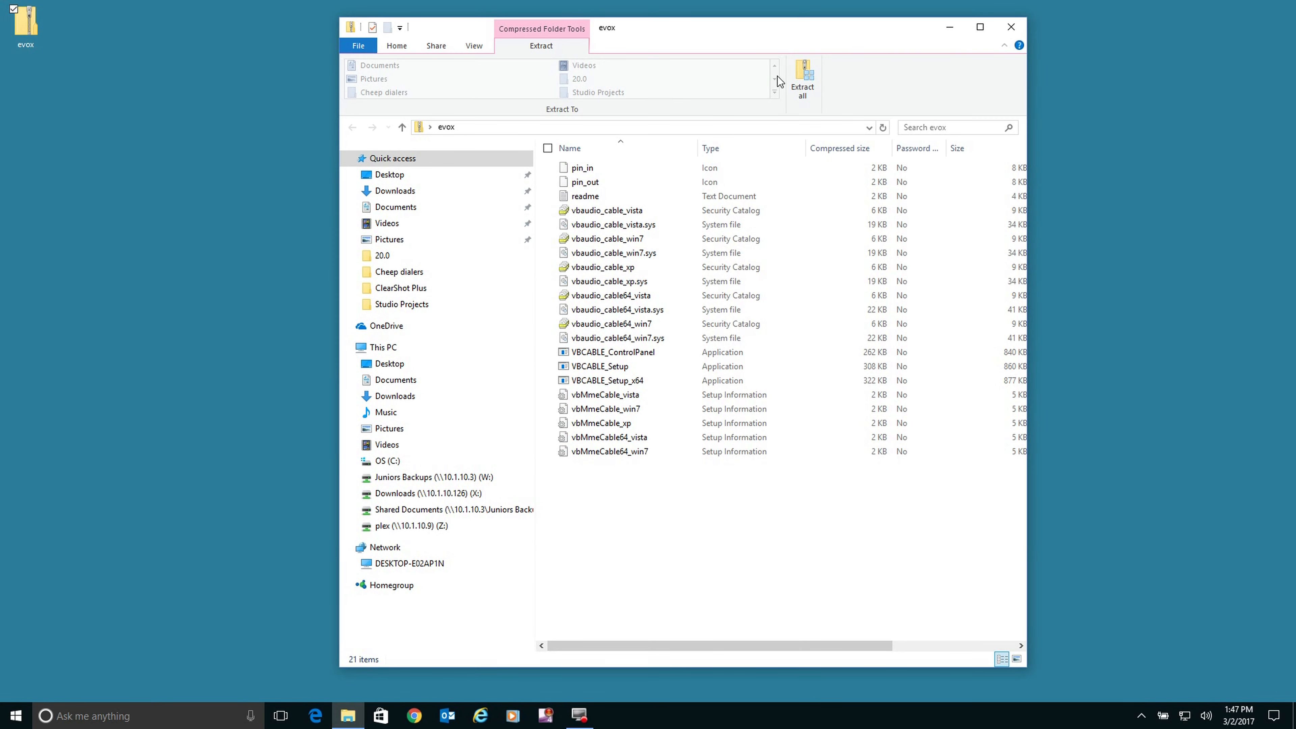
pyautogui.click(803, 81)
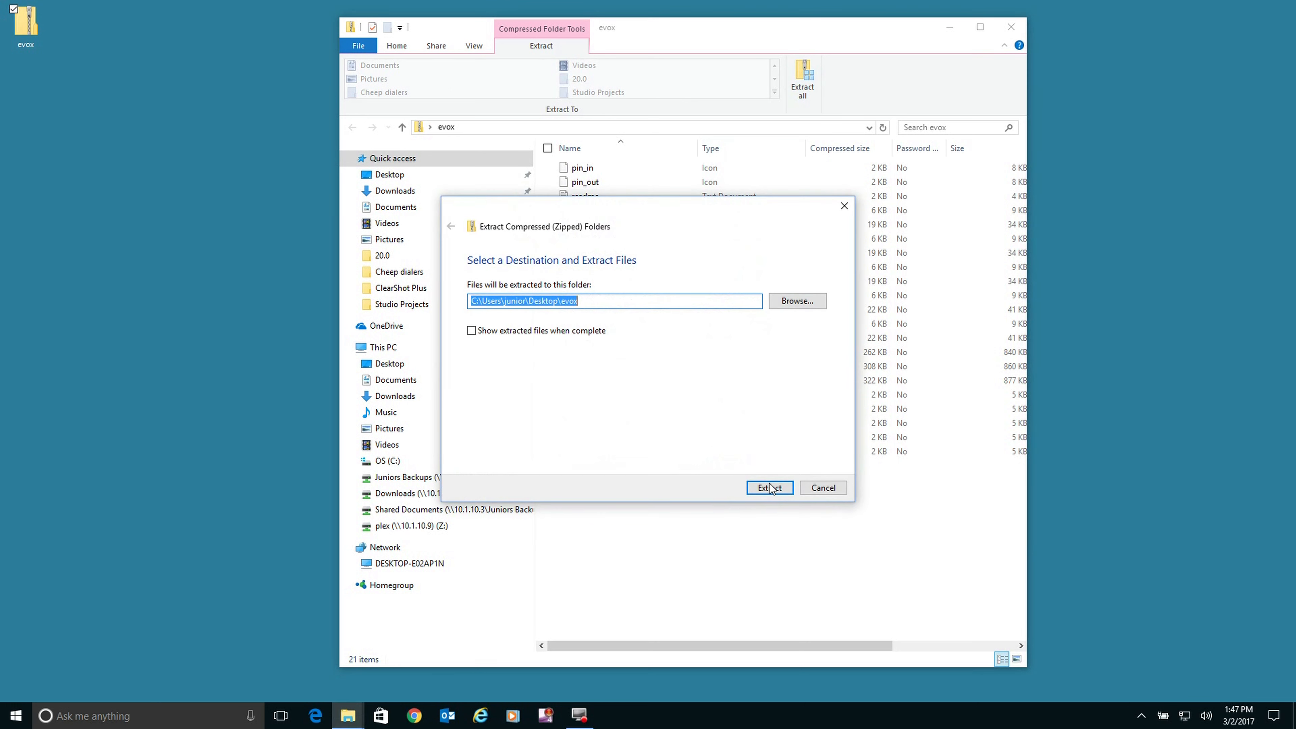
pyautogui.click(769, 487)
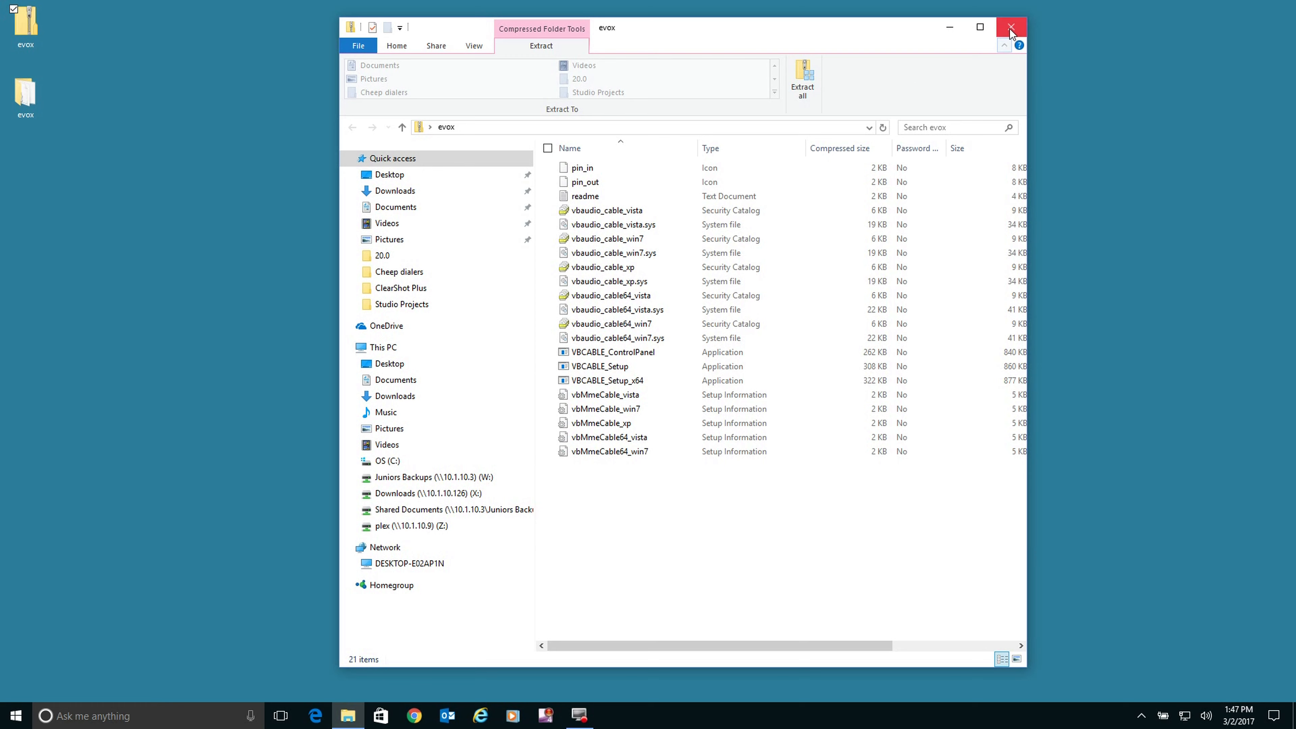
pyautogui.click(1011, 26)
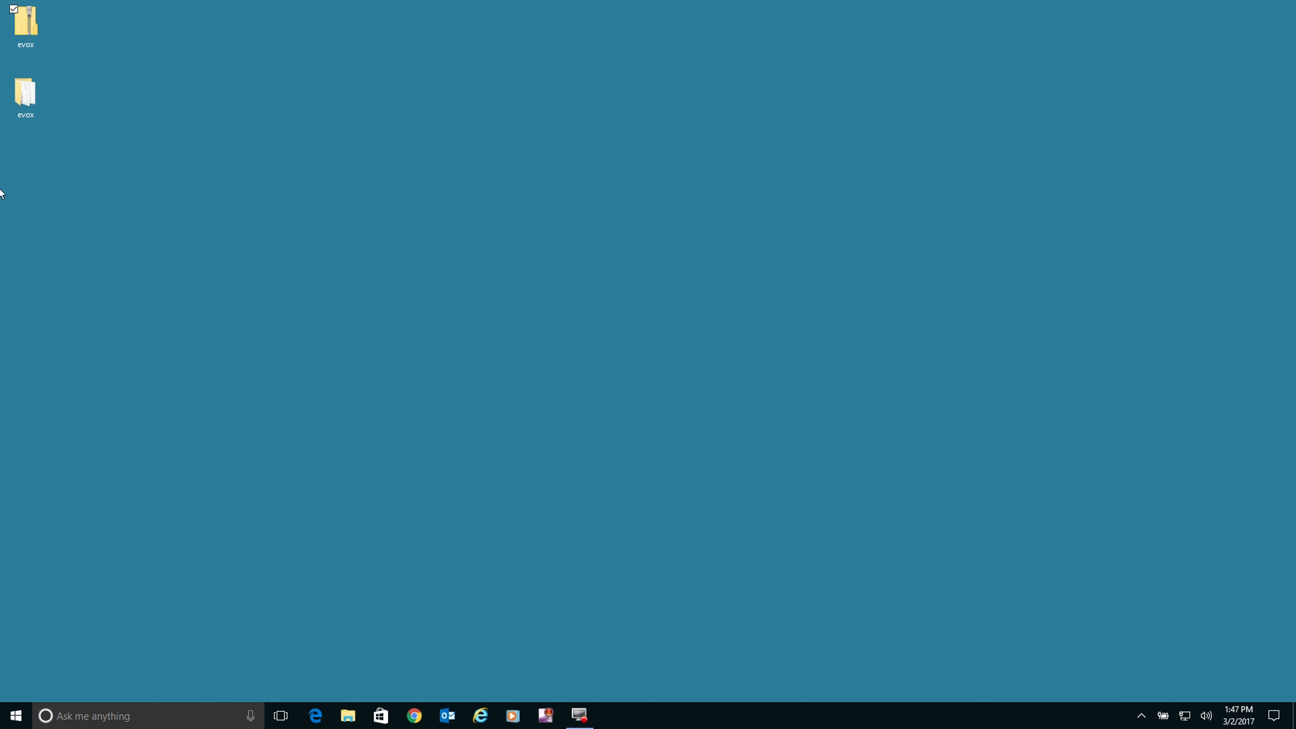
# Open the extracted evox folder listing its 21 files with the VBCABLE setup applications
pyautogui.doubleClick(24, 93)
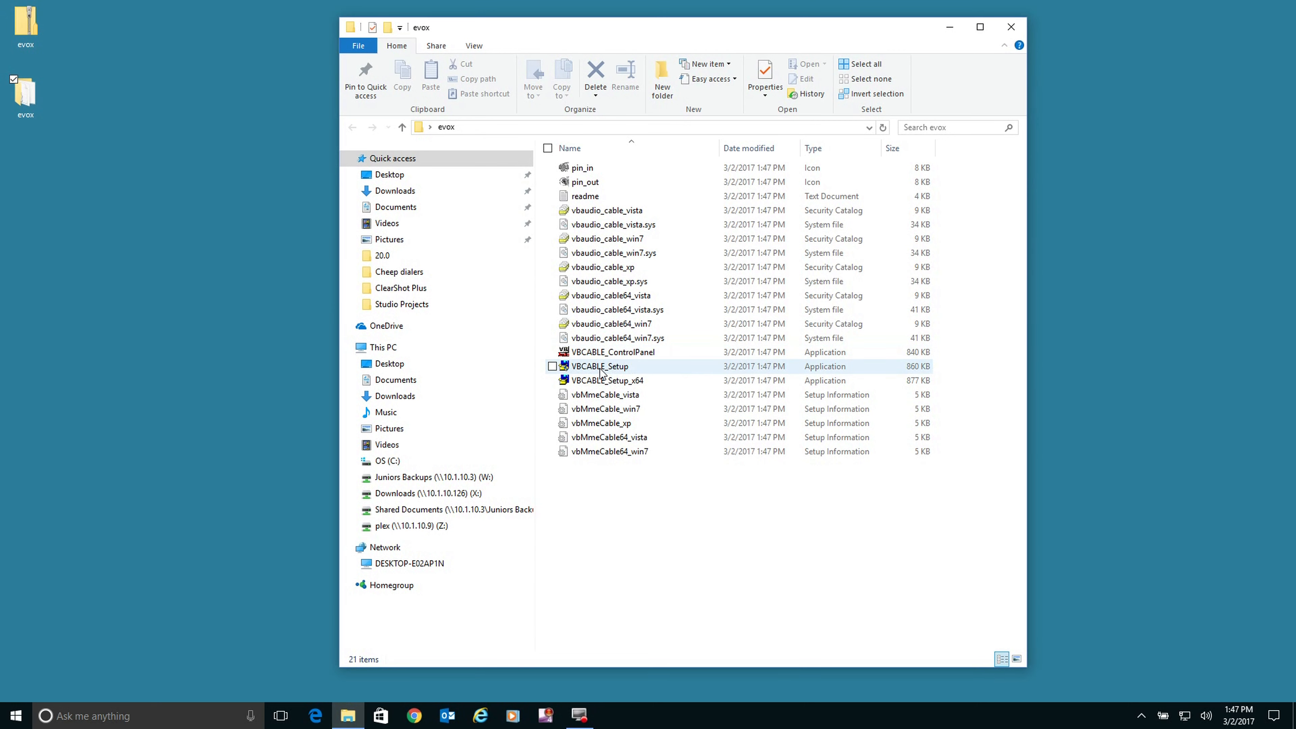
pyautogui.moveTo(627, 382)
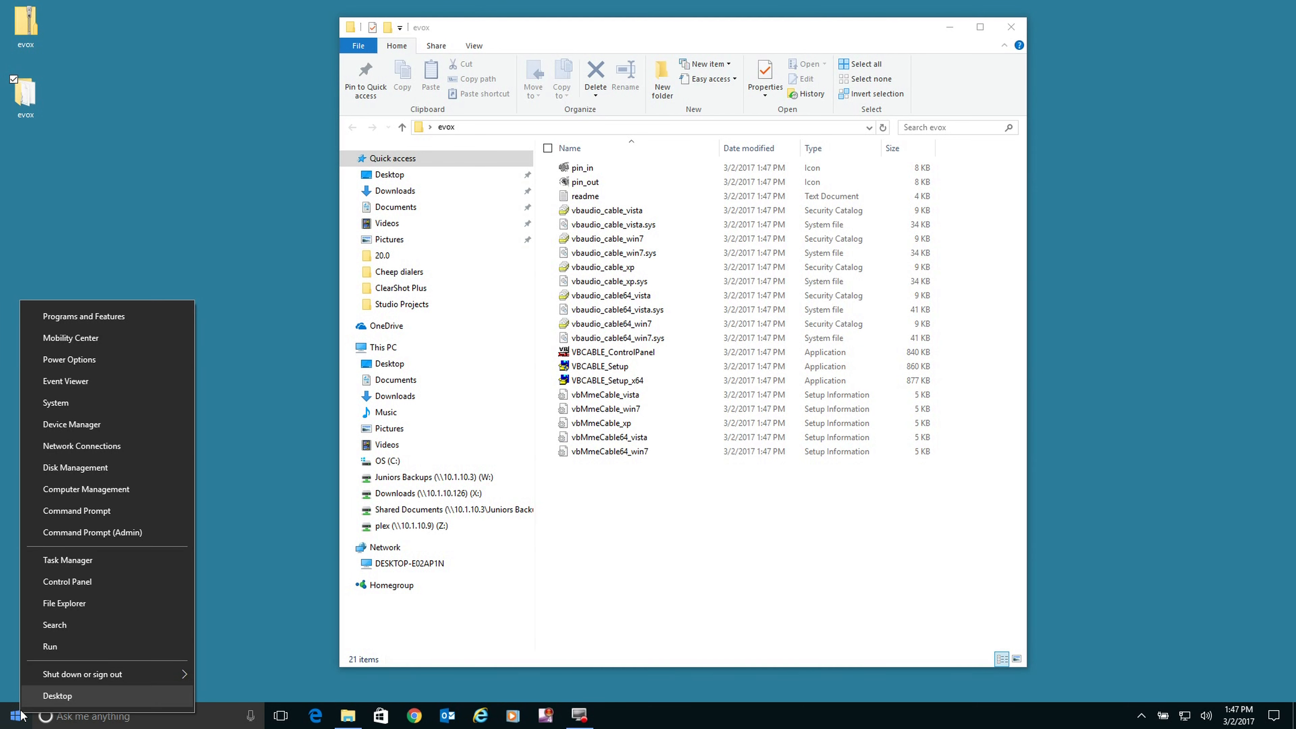
pyautogui.moveTo(51, 426)
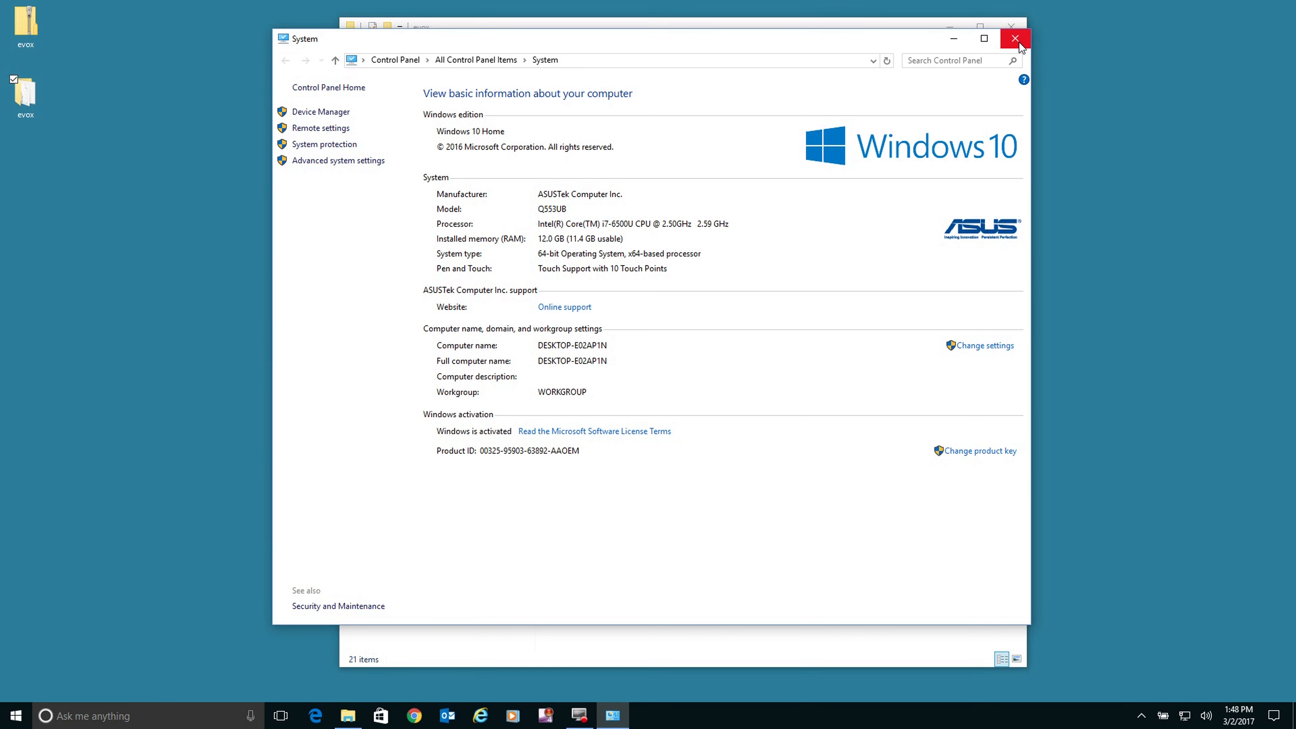
pyautogui.click(1015, 38)
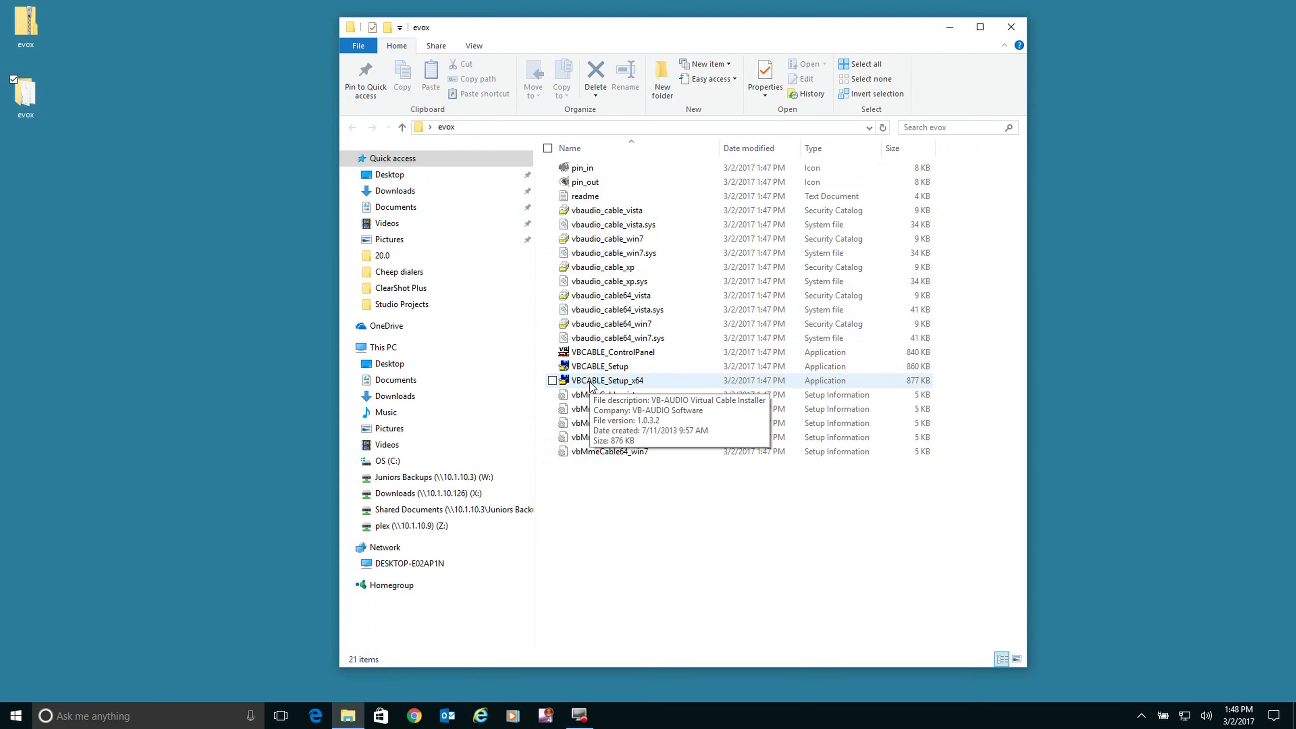
# Run VBCABLE_Setup_x64 as administrator to launch the VB-Audio Virtual Cable installer
pyautogui.click(590, 380)
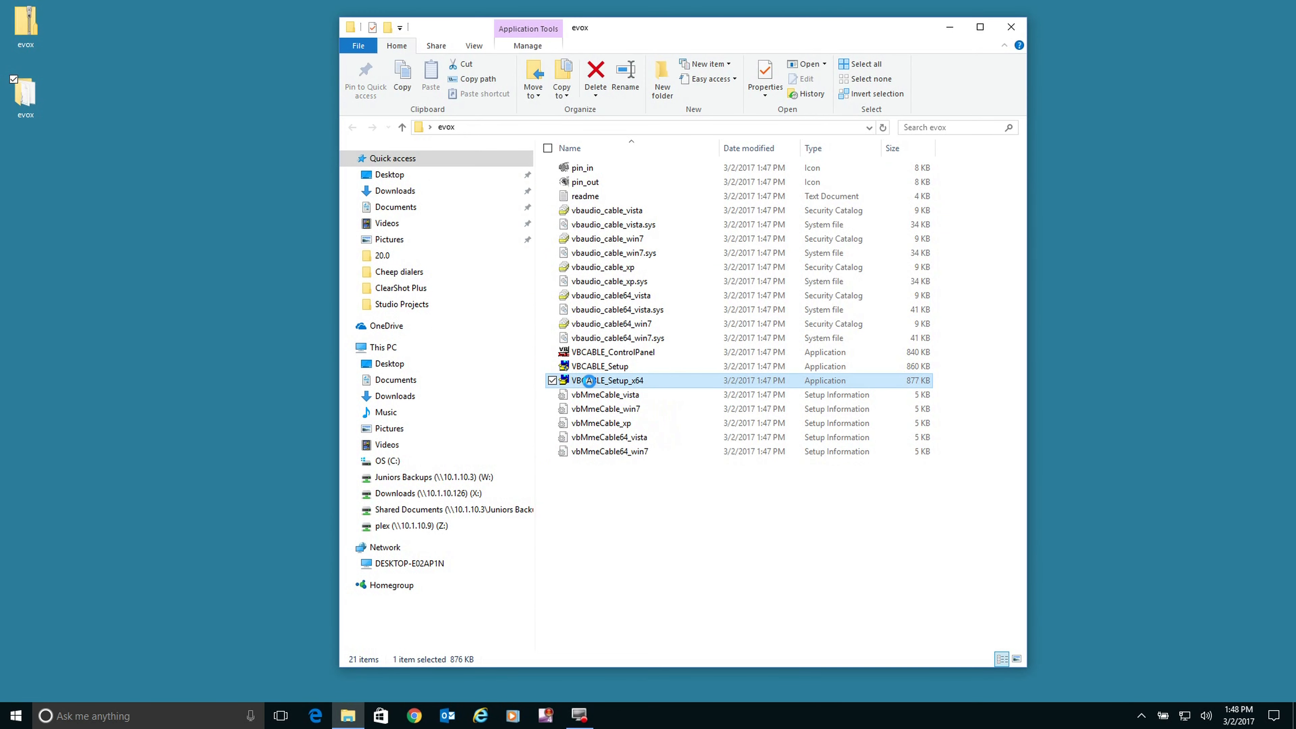
pyautogui.rightClick(592, 384)
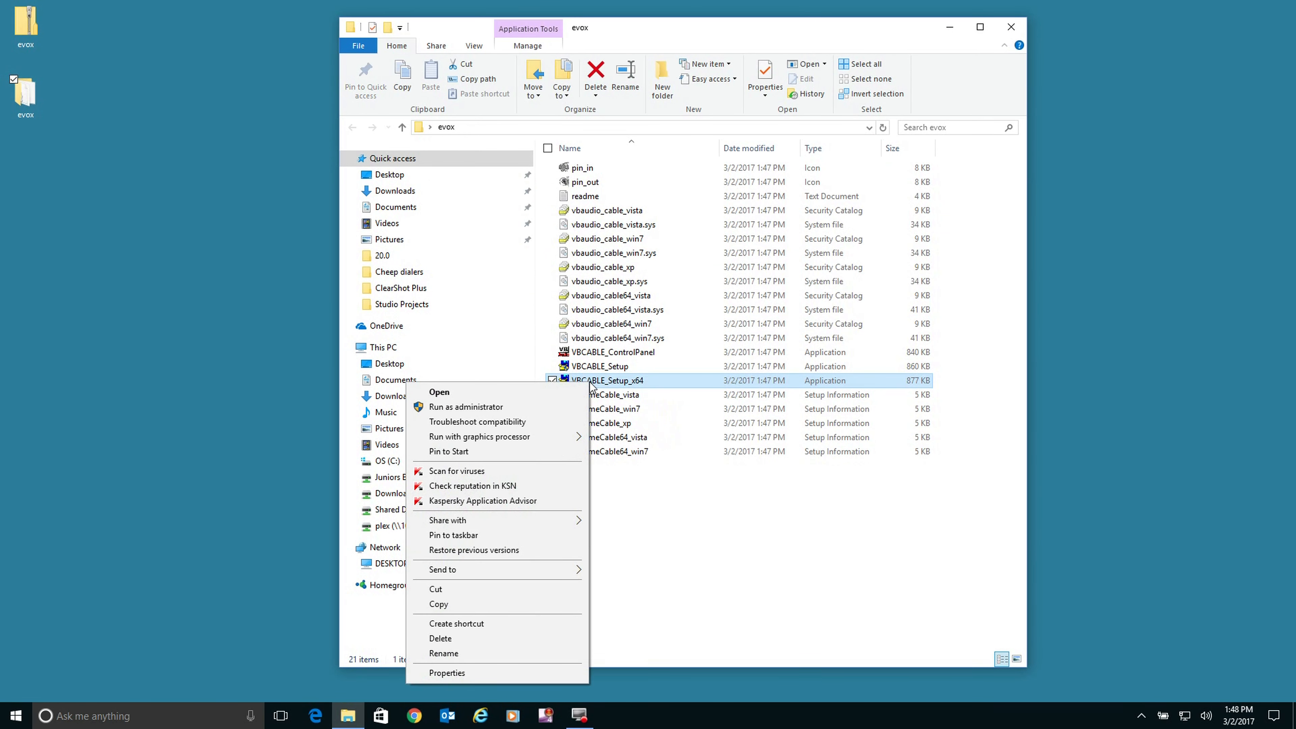
pyautogui.click(439, 391)
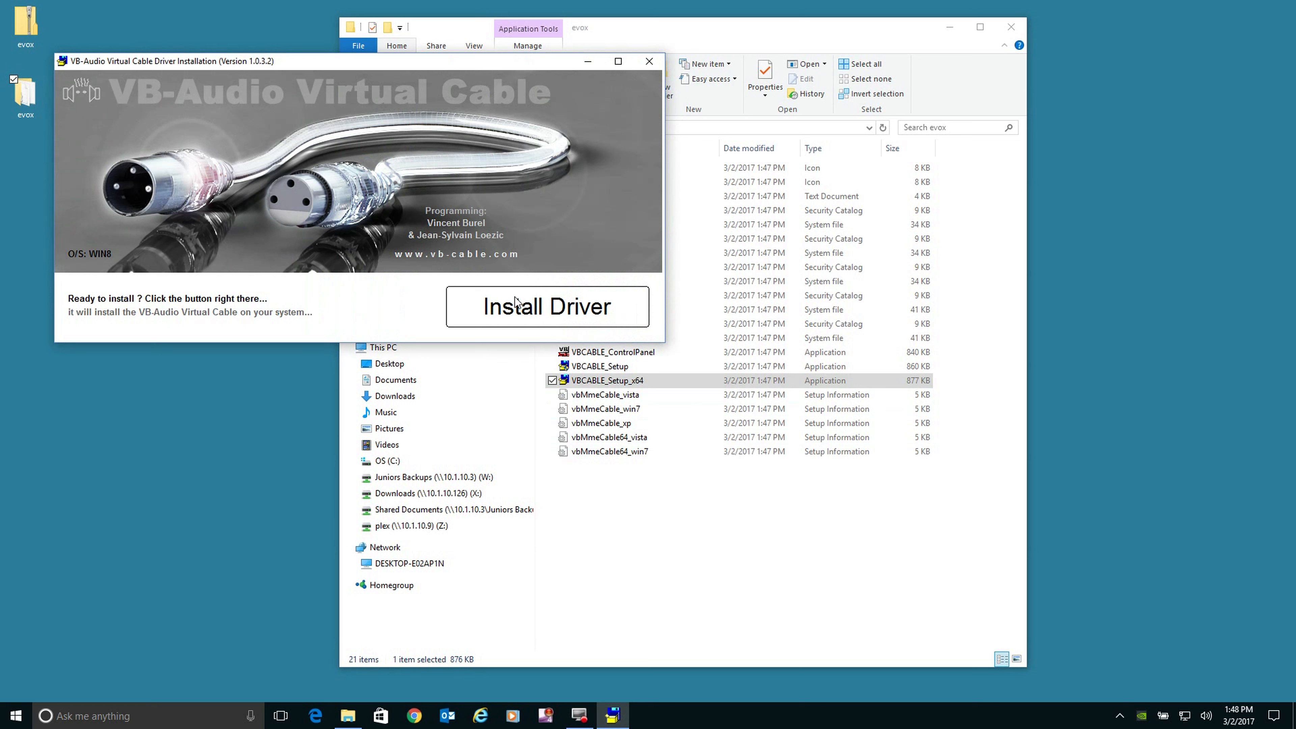
# Install the VB-Audio Virtual Cable driver and confirm the Installation Complete and Successful message
pyautogui.click(517, 307)
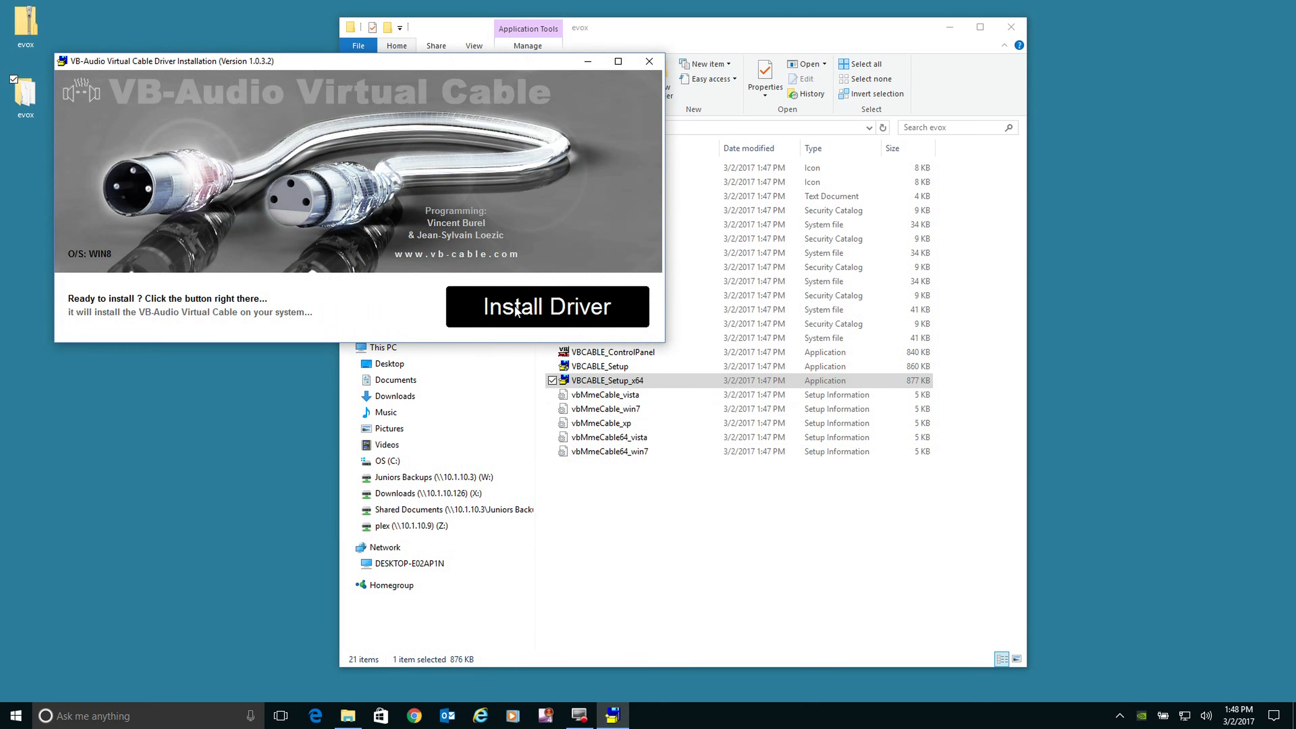
pyautogui.moveTo(507, 223)
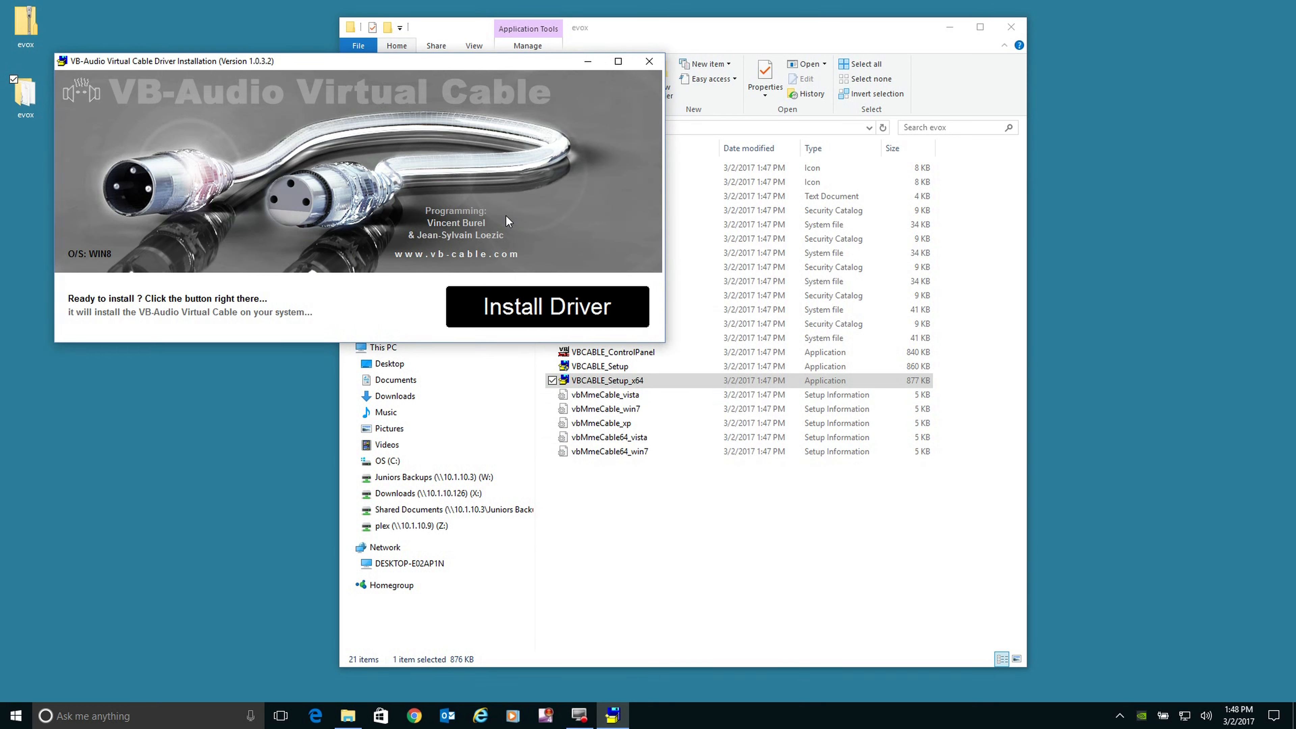
pyautogui.click(546, 306)
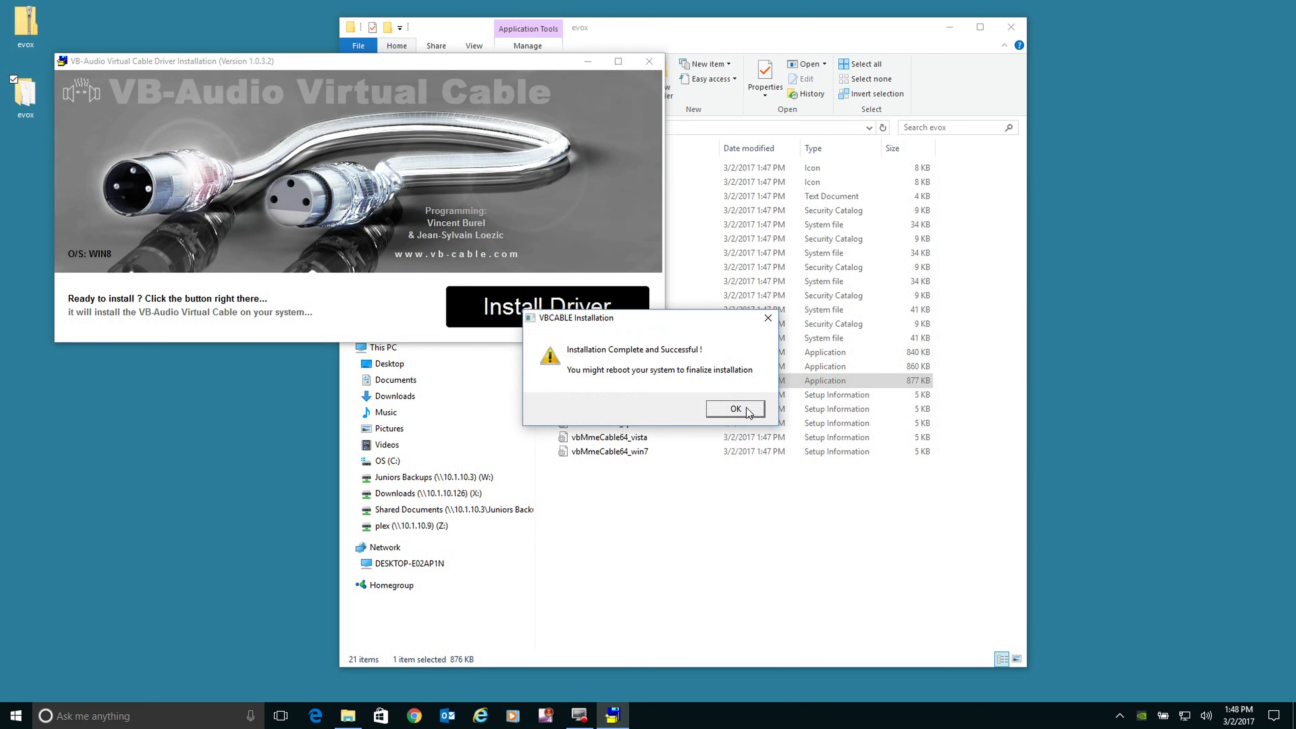
pyautogui.click(736, 409)
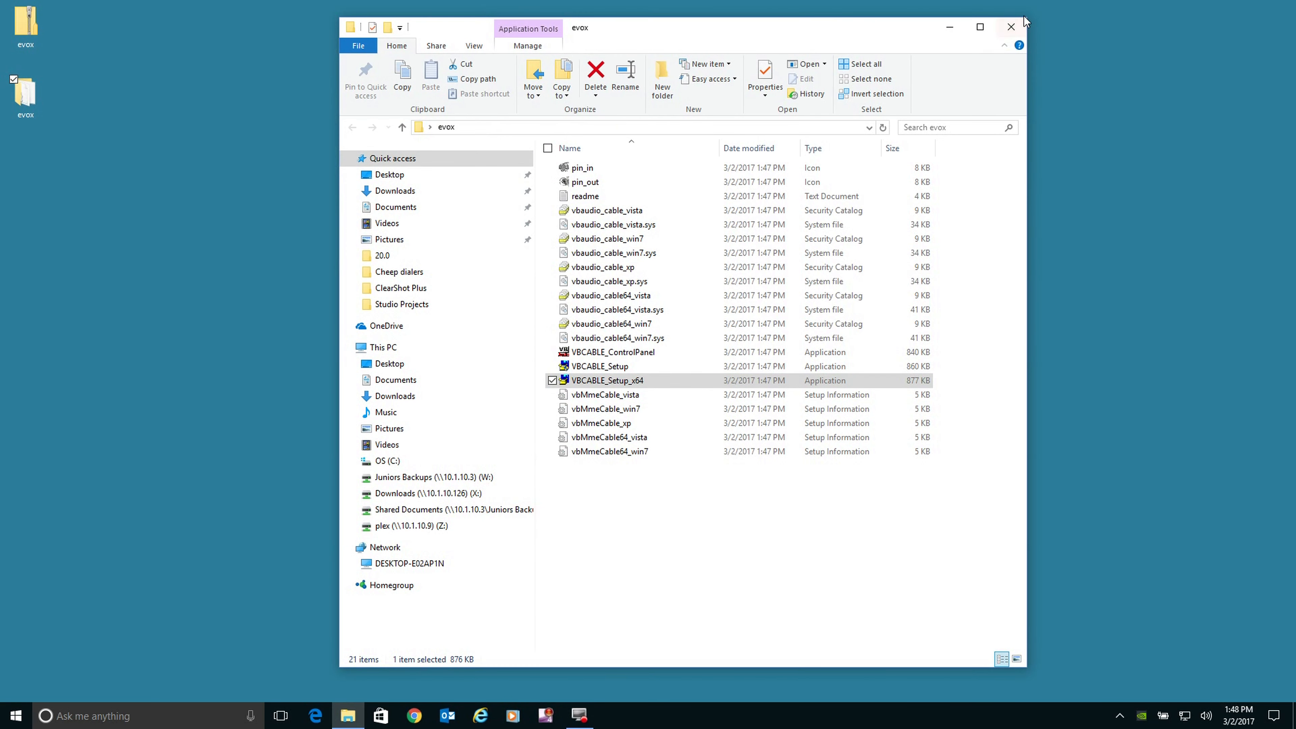
# Close the evox folder window, leaving the zip and extracted folder on the desktop
pyautogui.click(1011, 27)
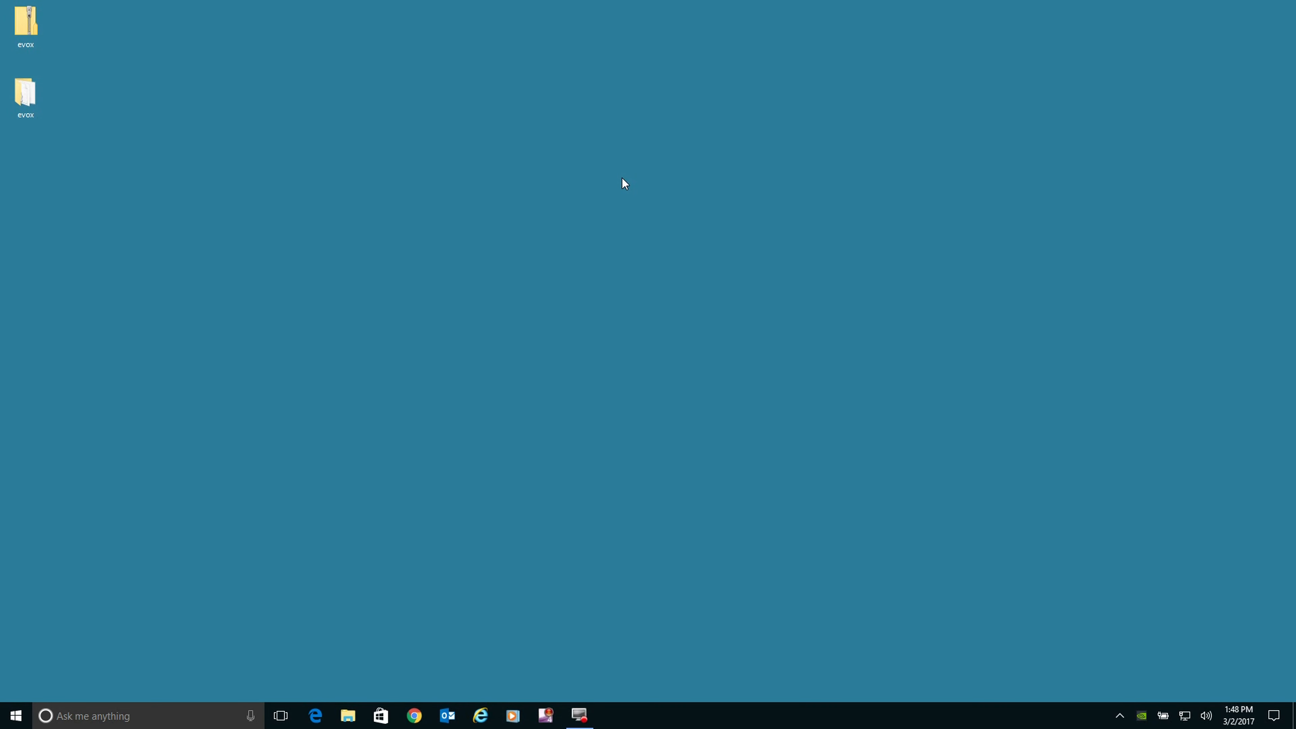
pyautogui.moveTo(664, 189)
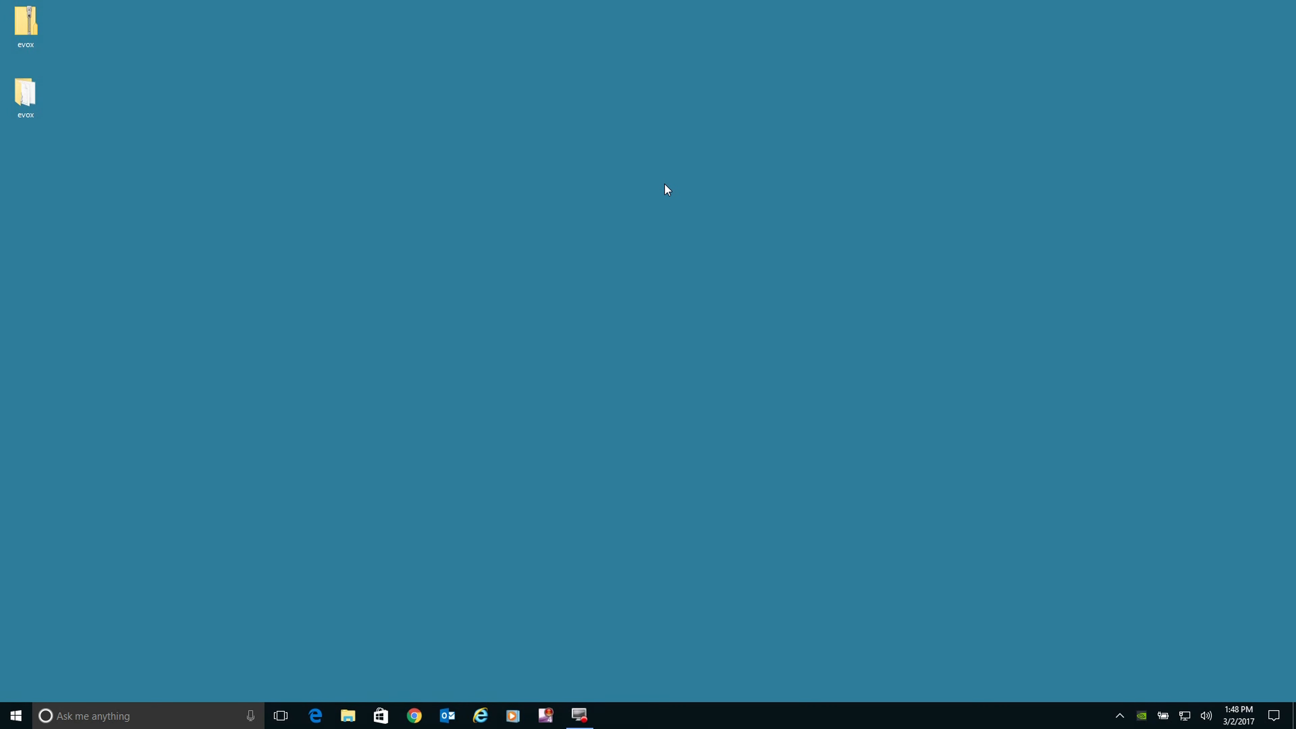